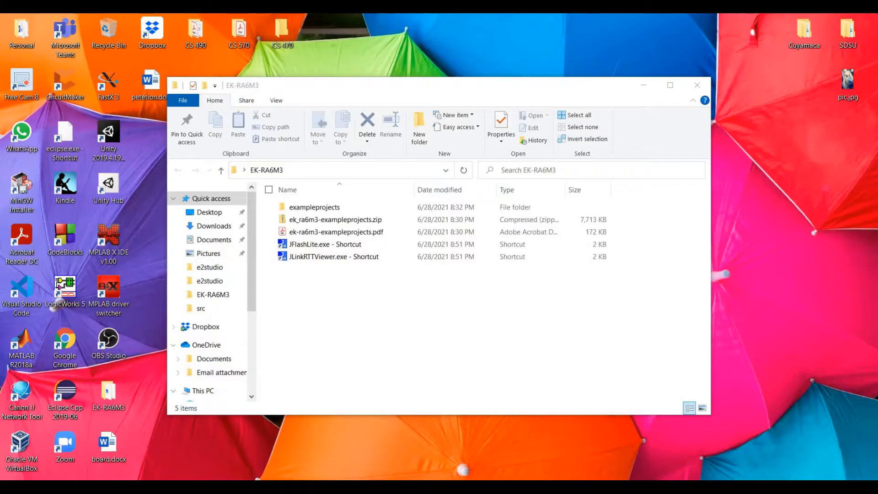
# Open ek-ra6m3-exampleprojects.pdf from the EK-RA6M3 folder in Acrobat Reader.
pyautogui.doubleClick(336, 231)
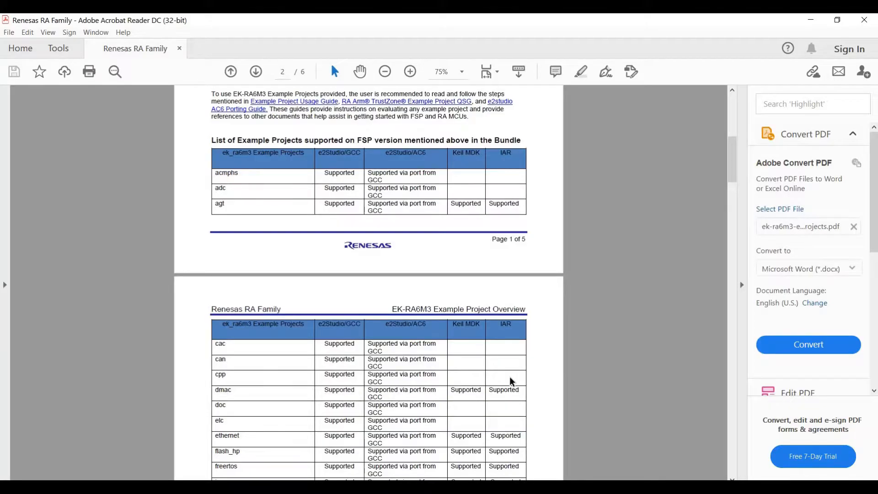
pyautogui.moveTo(448, 285)
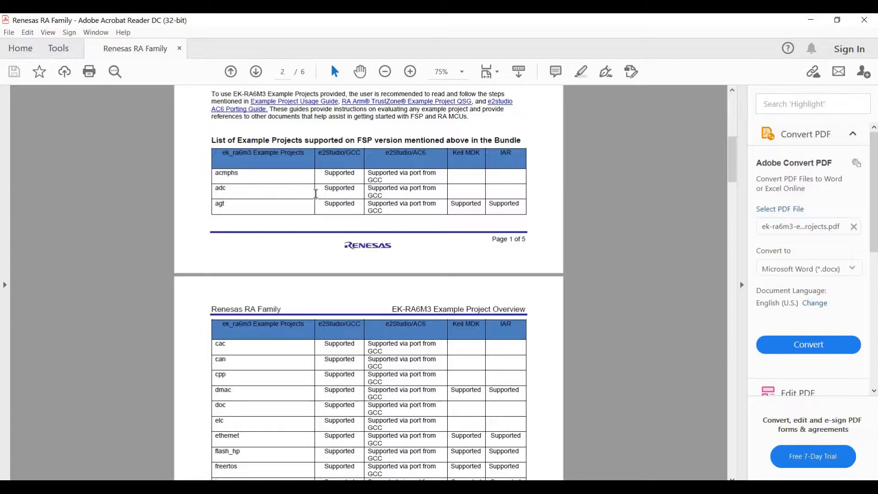
pyautogui.moveTo(282, 185)
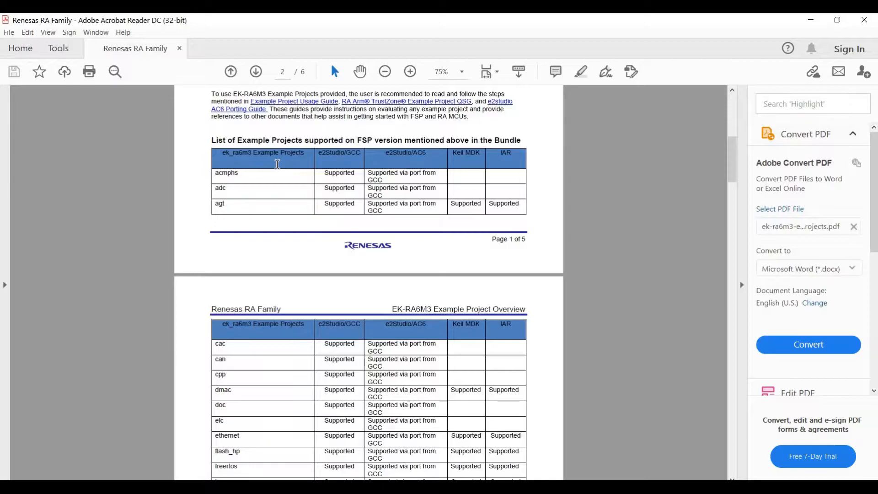
pyautogui.moveTo(373, 164)
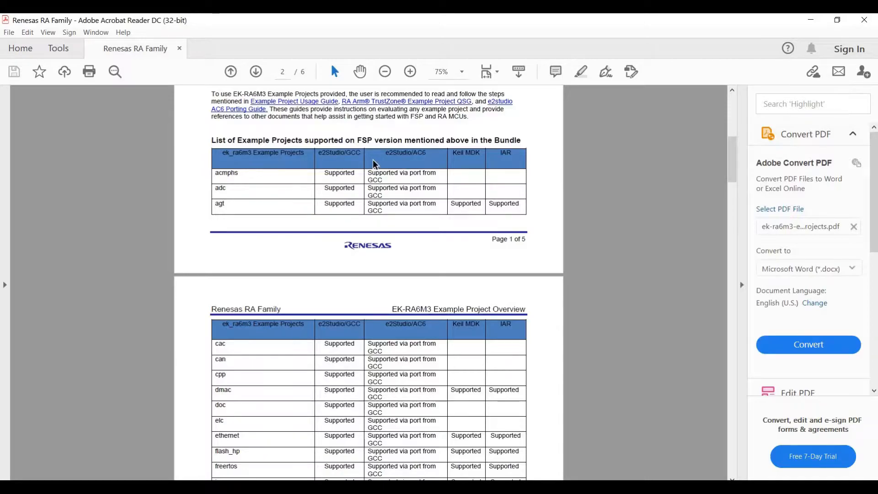
pyautogui.moveTo(356, 161)
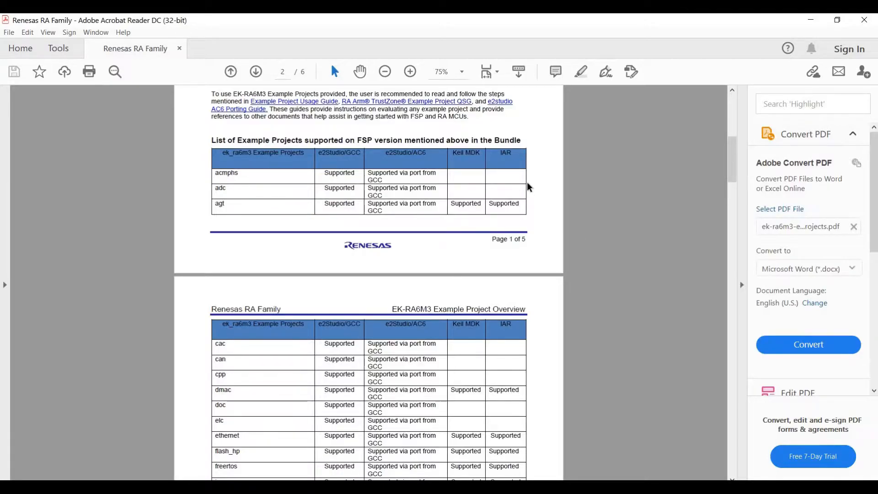
pyautogui.moveTo(420, 275)
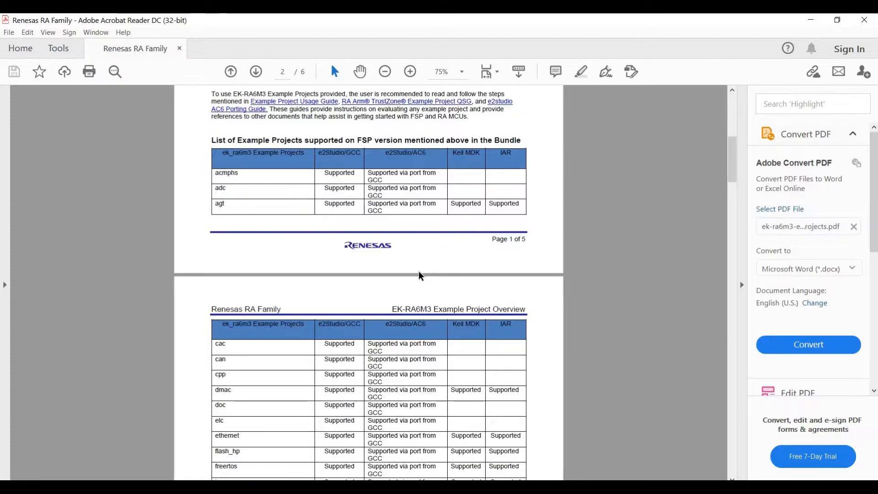
pyautogui.moveTo(329, 152)
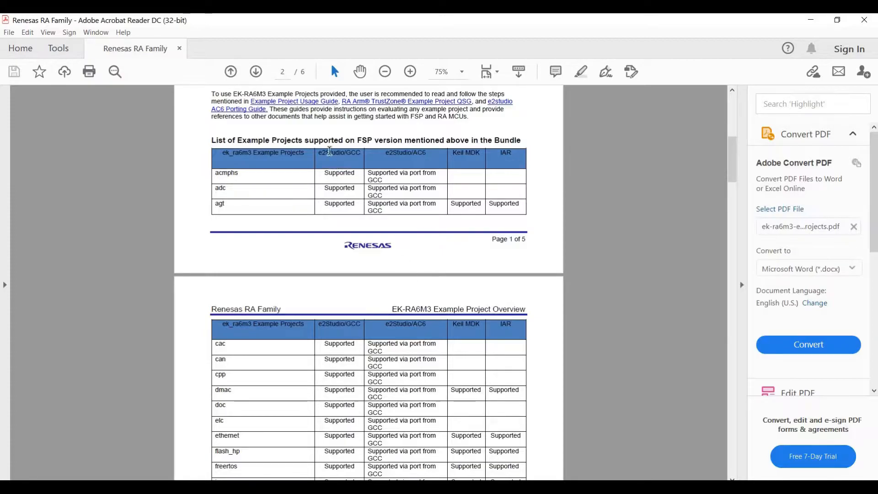
# Scroll through the supported example projects table down to pdc.
pyautogui.scroll(-3)
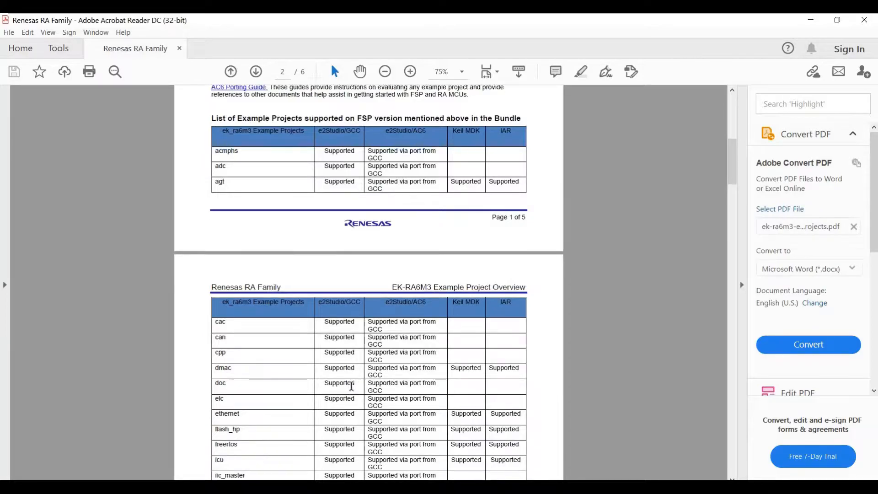
pyautogui.scroll(-3)
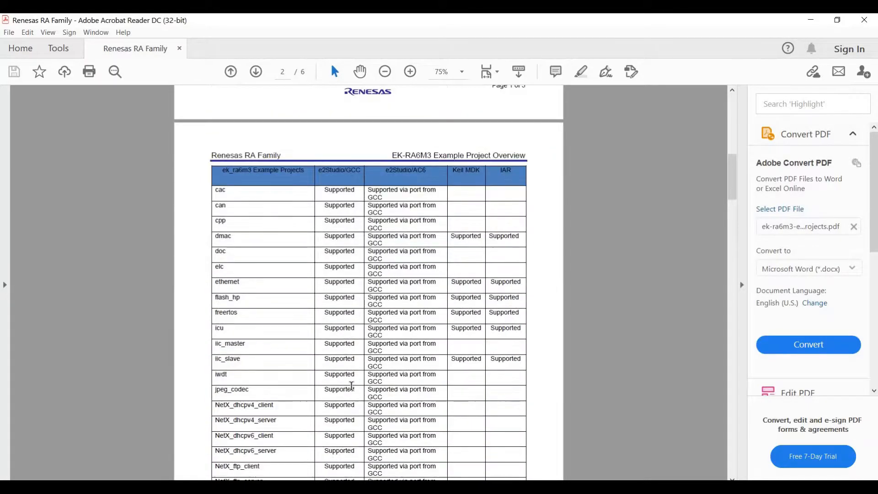
pyautogui.scroll(-3)
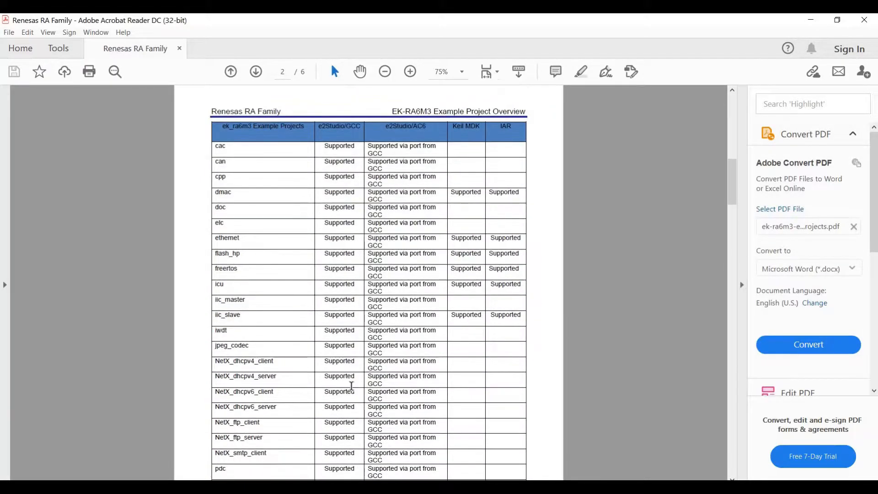
pyautogui.scroll(-3)
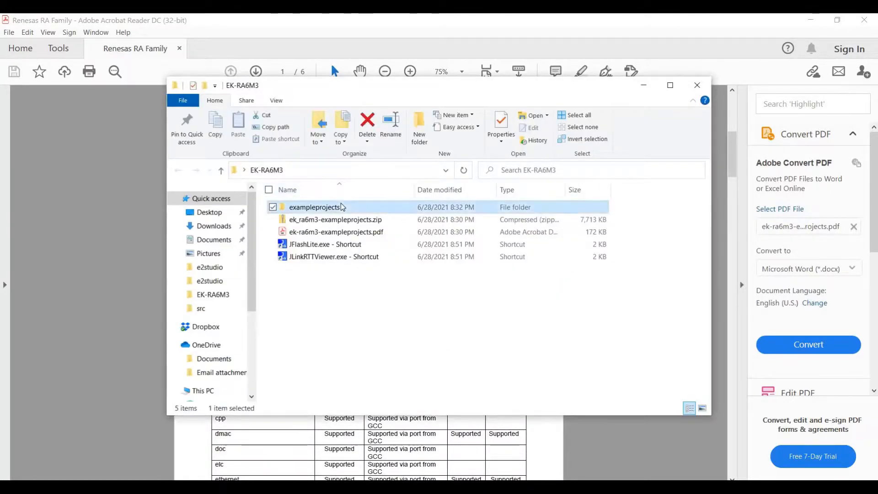
# Open exampleprojects > ek_ra6m3 and scroll through its 48 project folders.
pyautogui.doubleClick(314, 207)
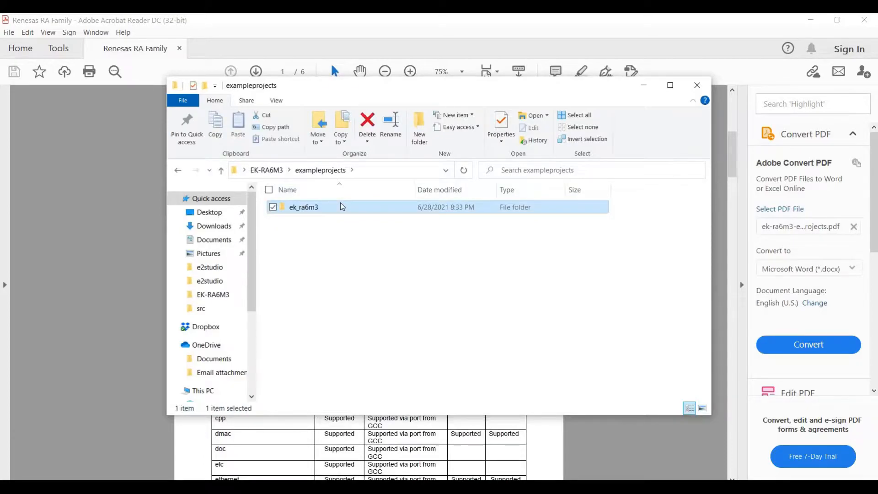
pyautogui.doubleClick(304, 206)
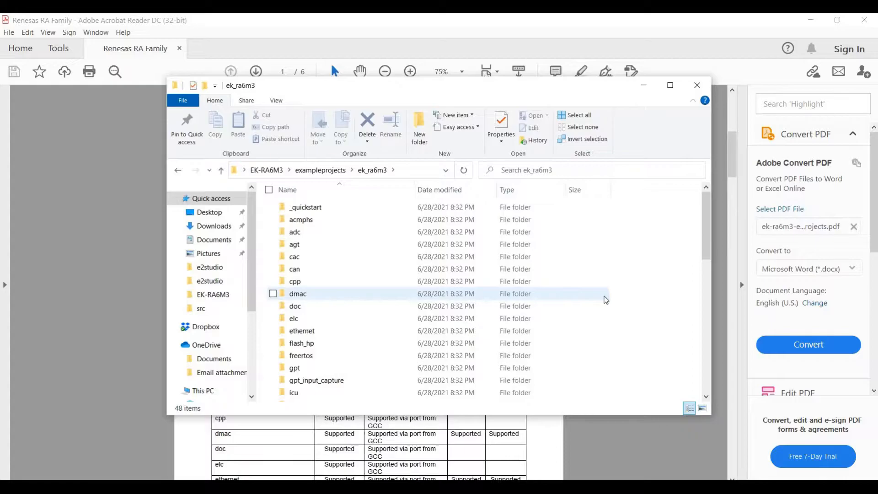
pyautogui.scroll(-3)
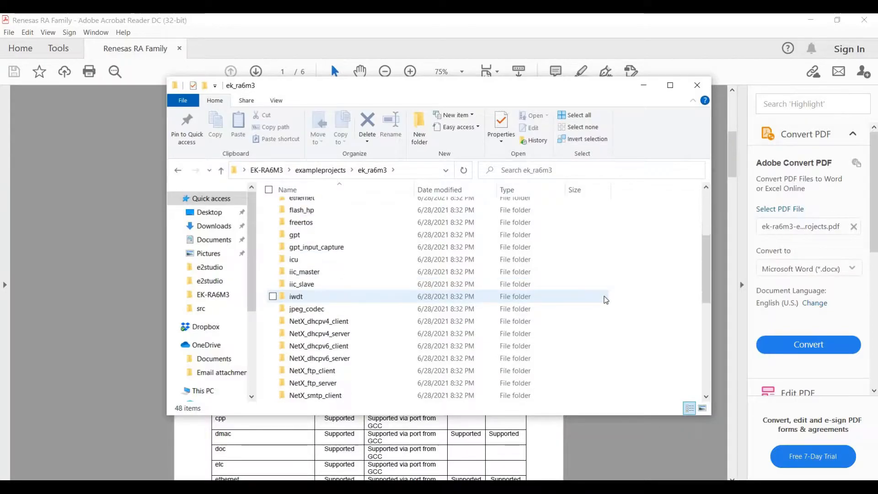
pyautogui.scroll(-3)
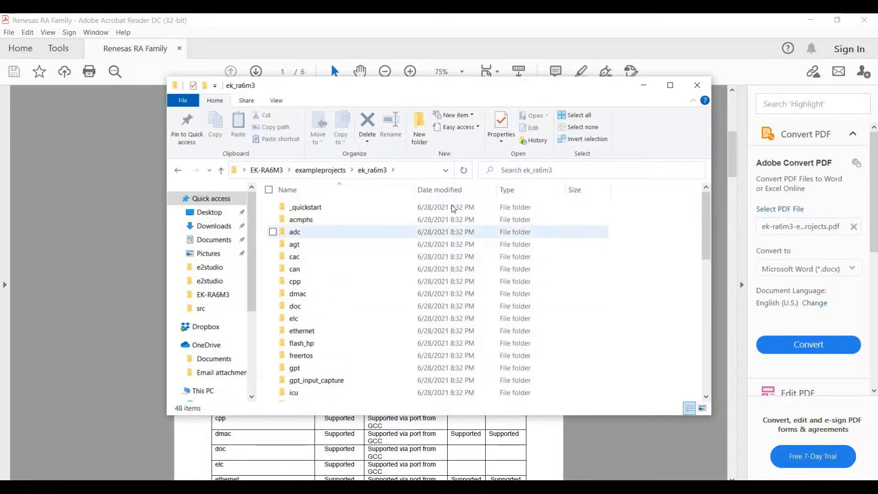
pyautogui.click(304, 207)
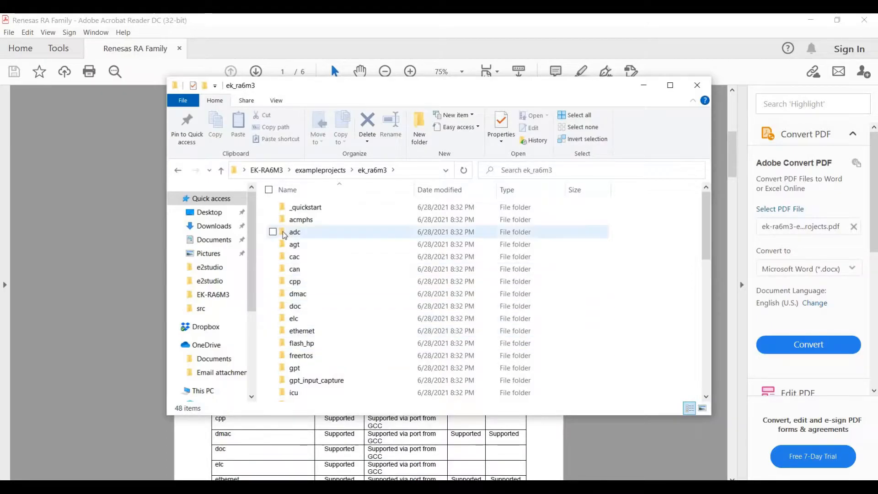
# Go back and drill into ek_ra6m3 > _quickstart > e2studio > src.
pyautogui.click(178, 169)
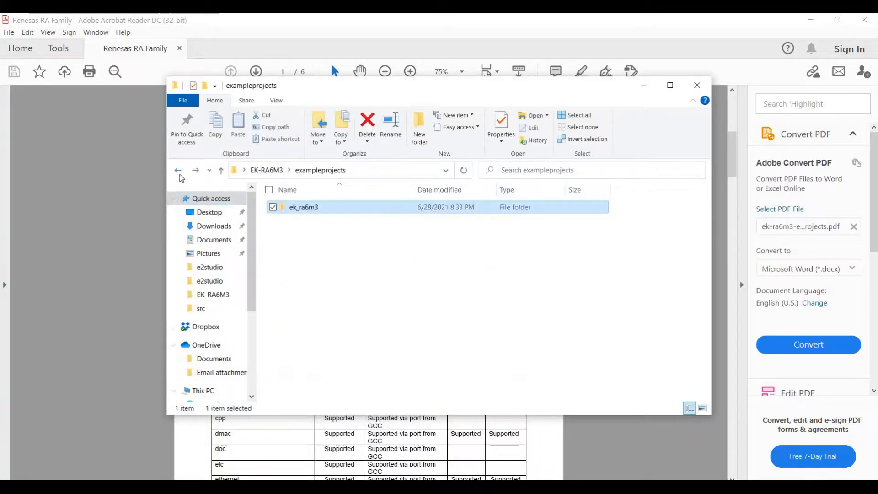
pyautogui.doubleClick(304, 207)
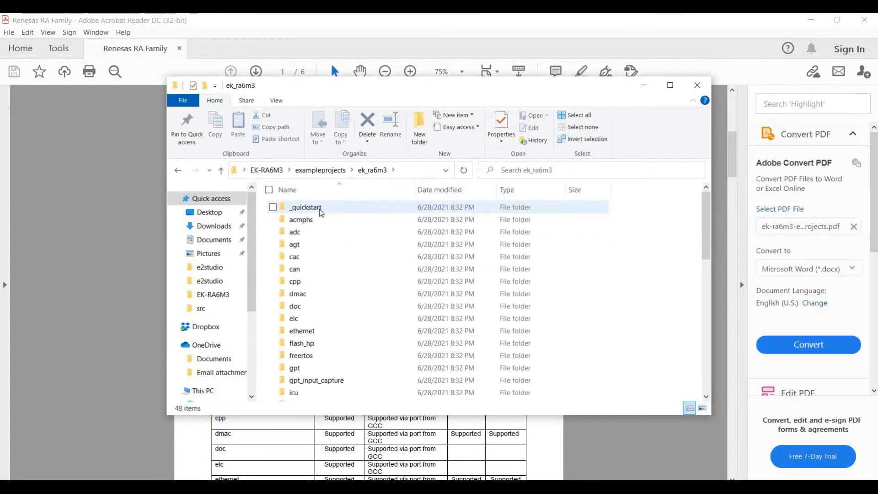
pyautogui.doubleClick(304, 206)
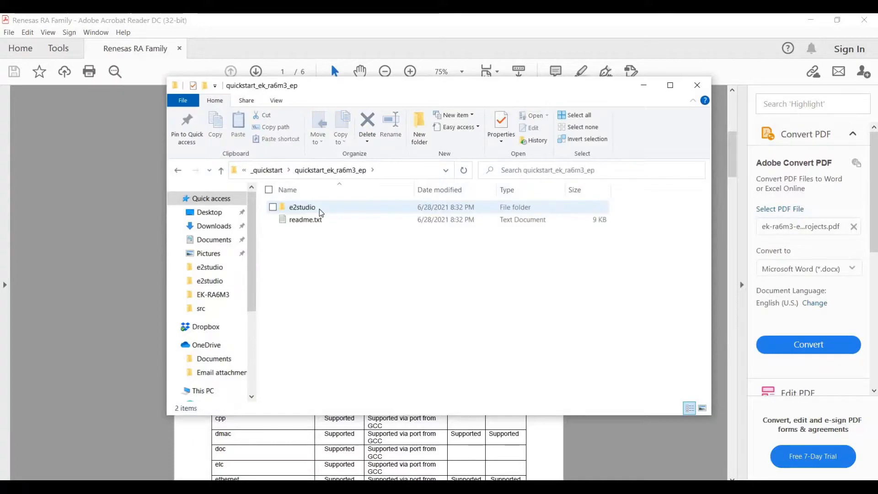
pyautogui.doubleClick(301, 207)
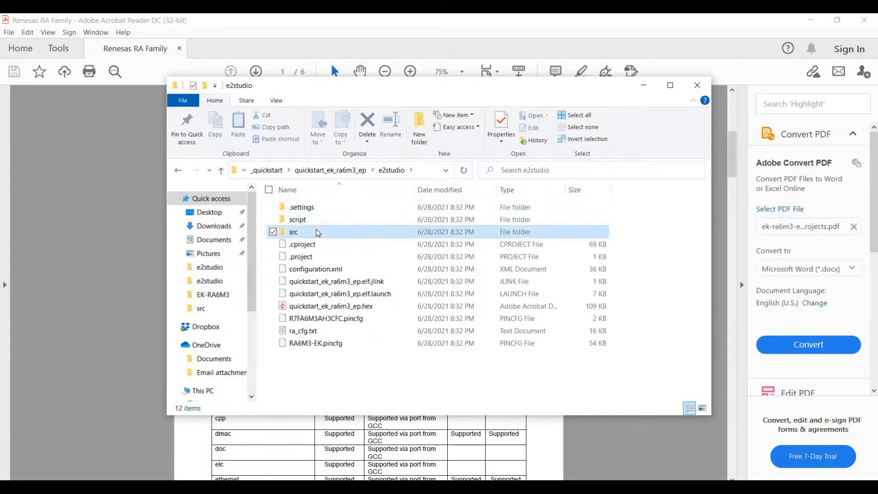
pyautogui.doubleClick(294, 231)
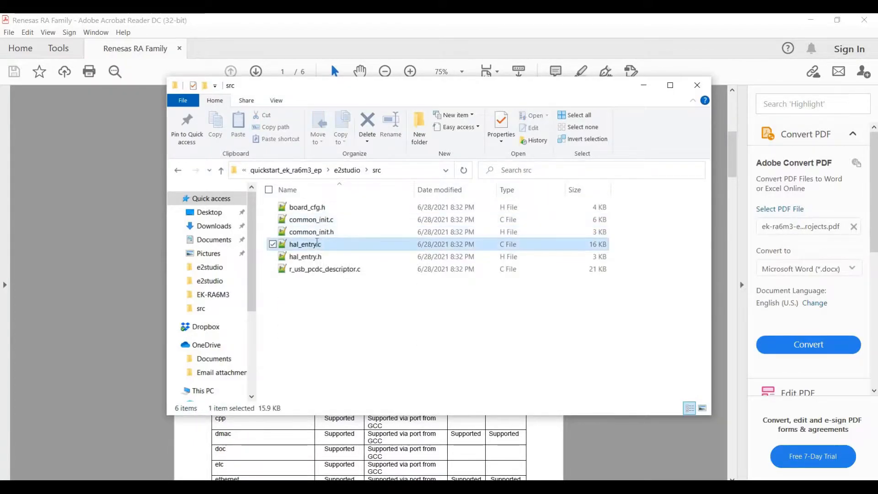
# Open hal_entry.c in Notepad++ to view hal_entry and the warm-start routine.
pyautogui.doubleClick(305, 244)
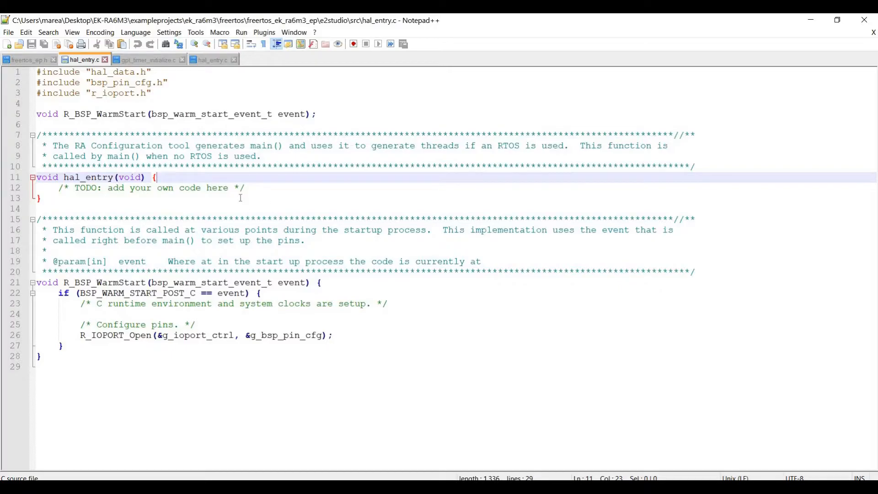
pyautogui.moveTo(401, 123)
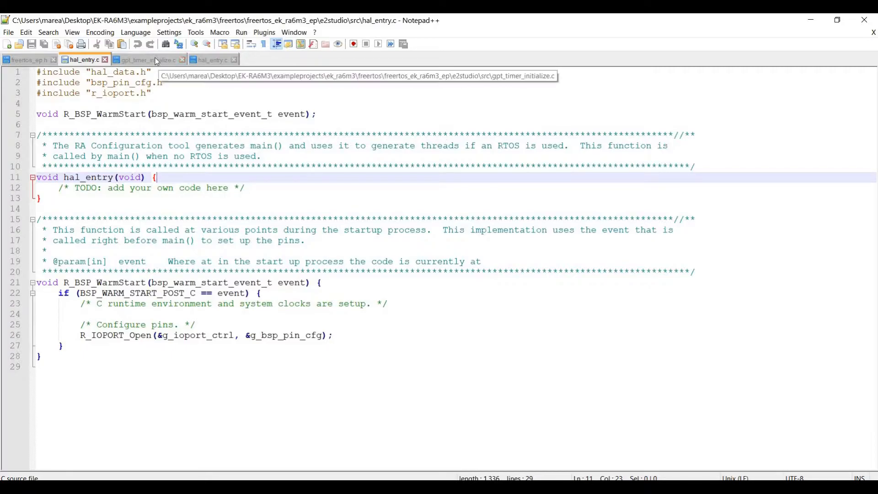
# View gpt_timer_initialize.c's timer open-and-start routine in Notepad++.
pyautogui.click(143, 59)
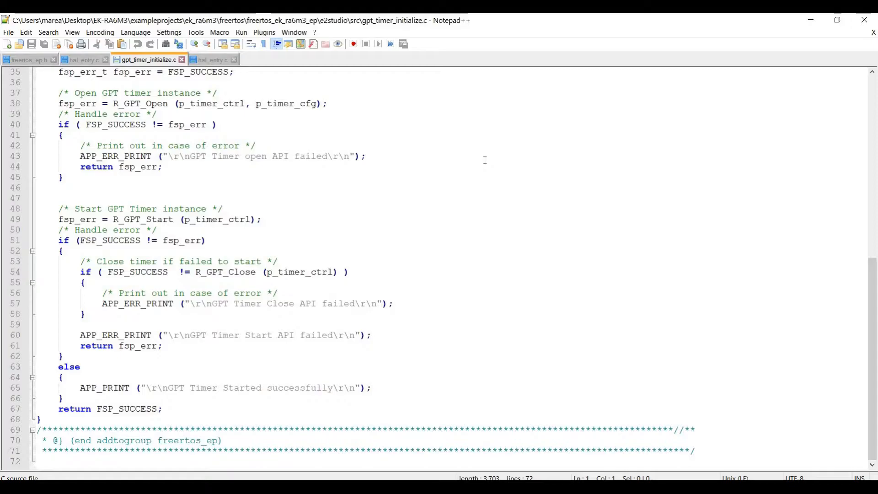
pyautogui.scroll(3)
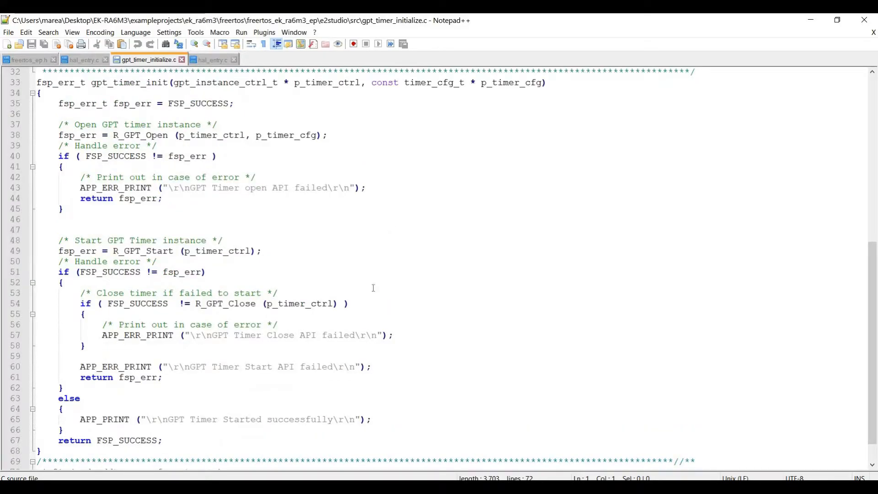
pyautogui.scroll(-3)
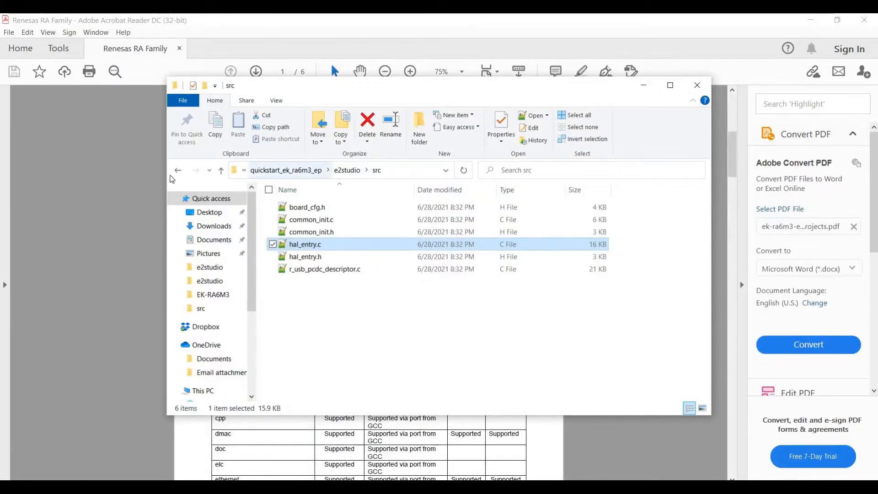
pyautogui.click(177, 171)
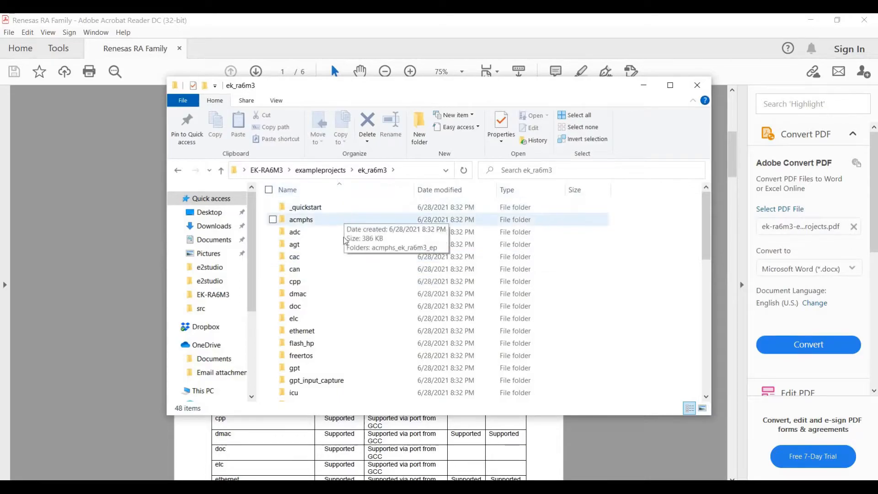
pyautogui.moveTo(335, 361)
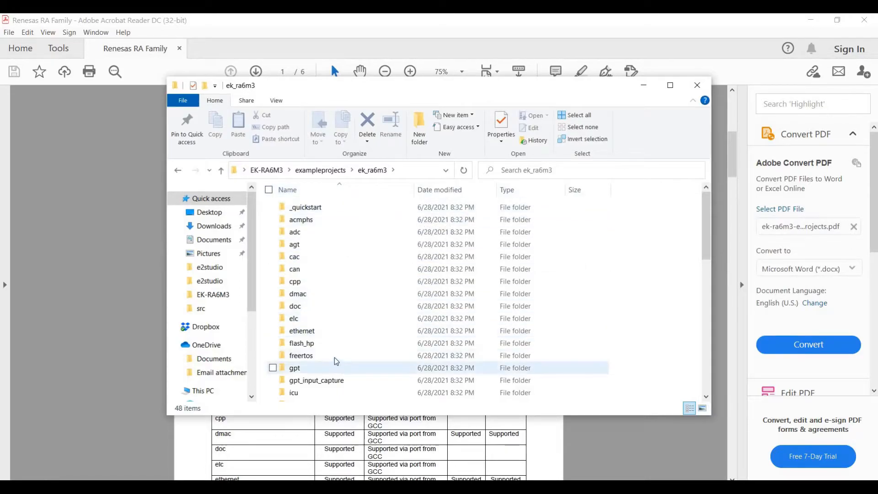
pyautogui.moveTo(335, 354)
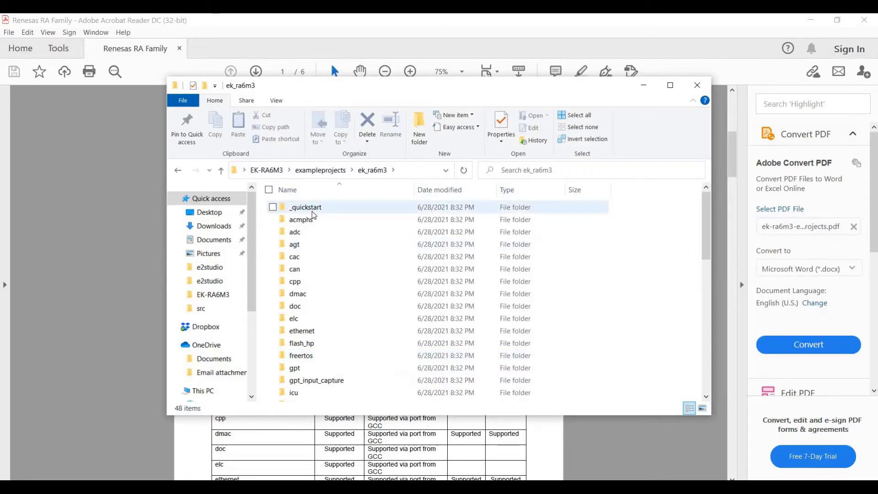
pyautogui.moveTo(312, 214)
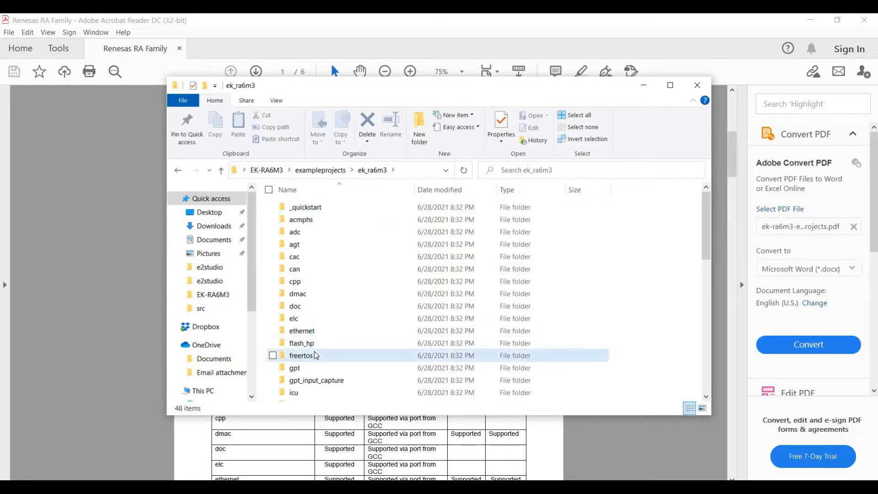
# Navigate freertos > freertos_ek_ra6m3_ep > e2studio > src to list its nine files.
pyautogui.doubleClick(301, 355)
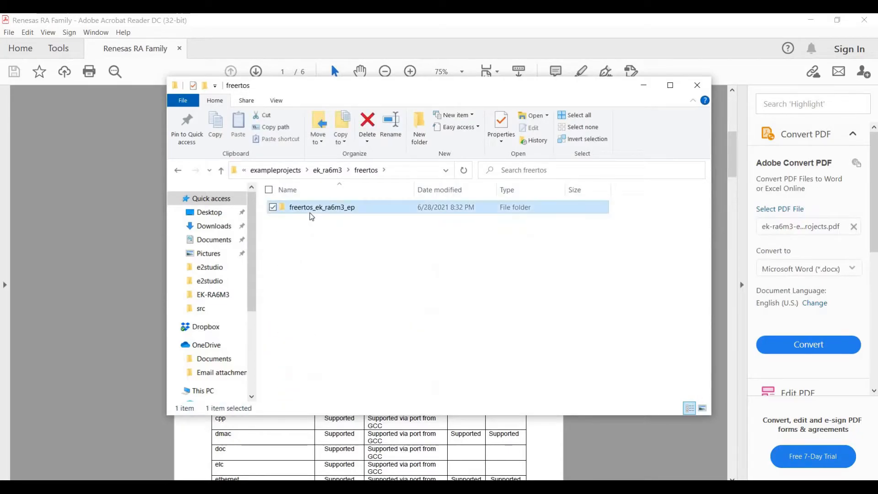
pyautogui.doubleClick(322, 207)
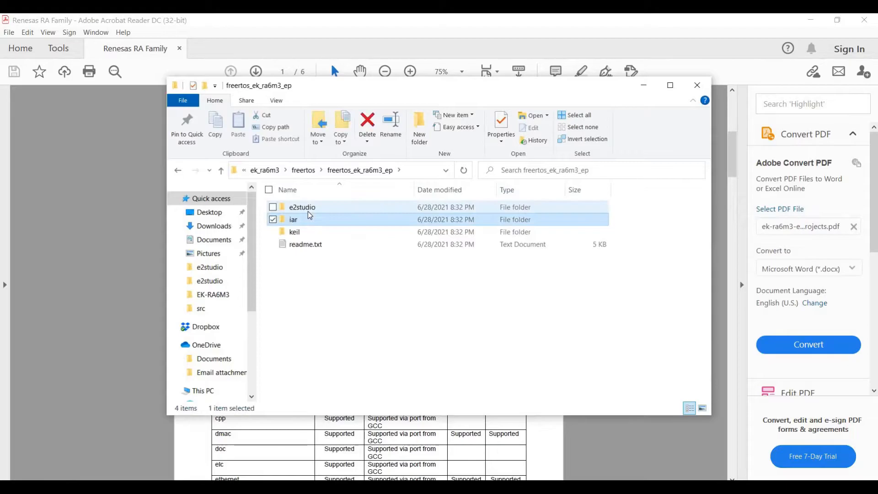
pyautogui.doubleClick(301, 207)
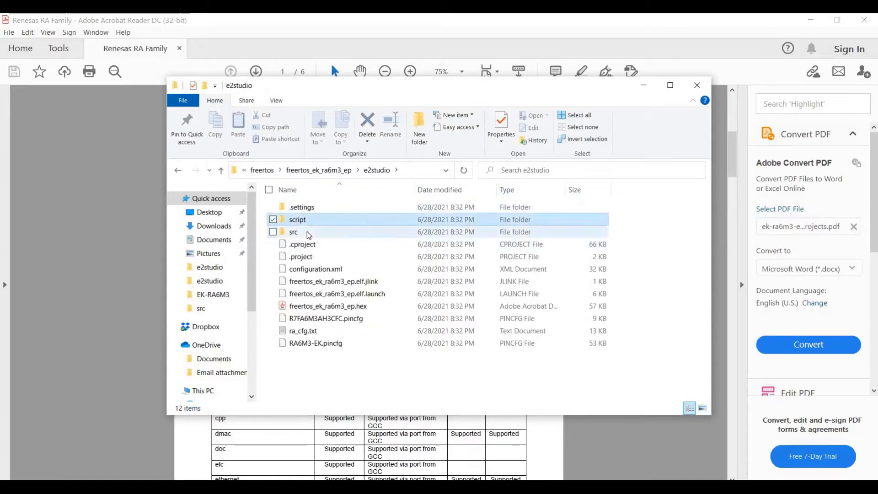
pyautogui.doubleClick(294, 231)
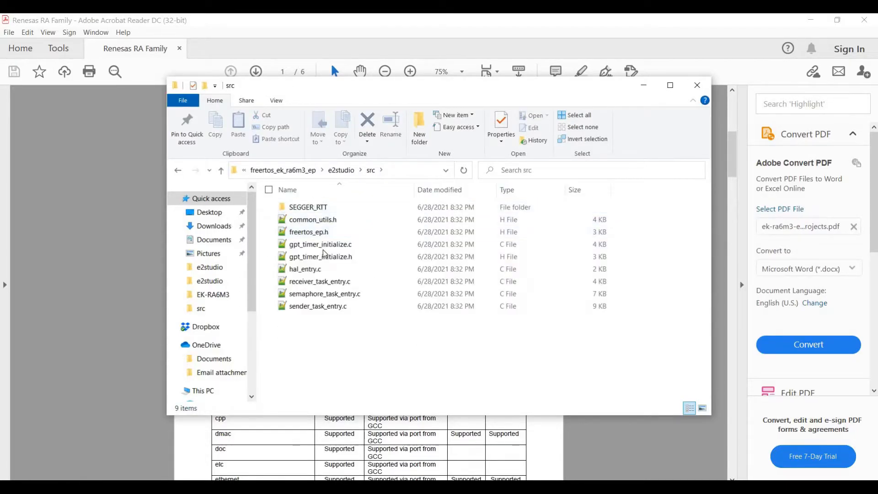
pyautogui.click(305, 269)
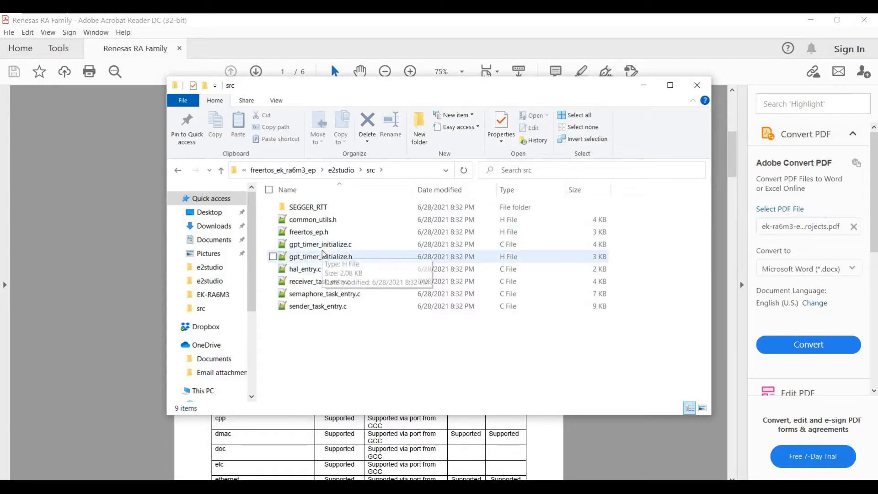
pyautogui.moveTo(366, 196)
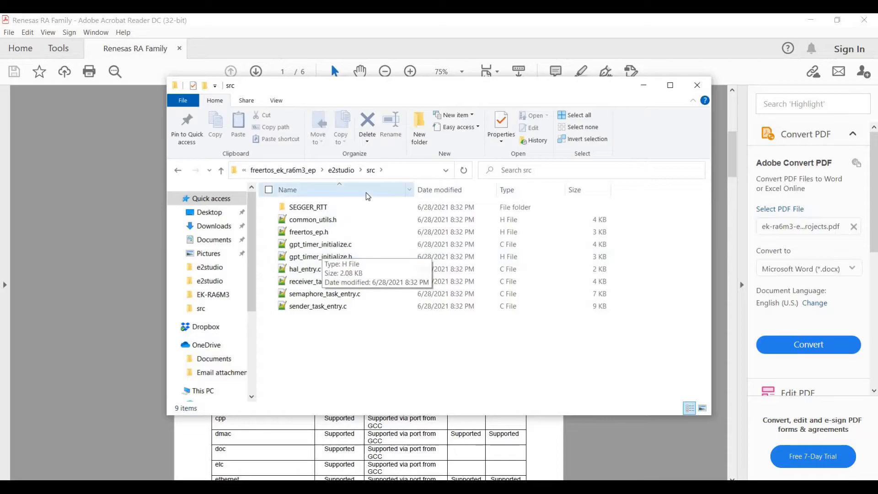
pyautogui.moveTo(307, 207)
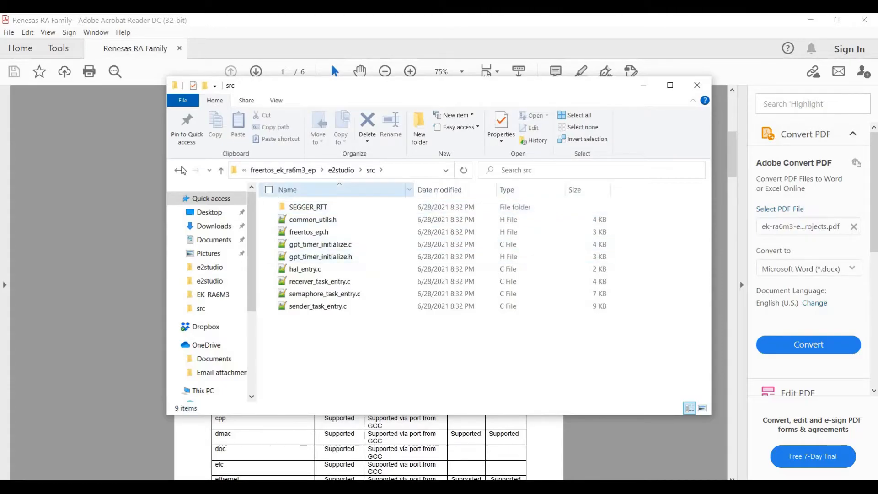
# Revisit _quickstart > quickstart_ek_ra6m3_ep > e2studio > src, then step back to e2studio.
pyautogui.click(181, 170)
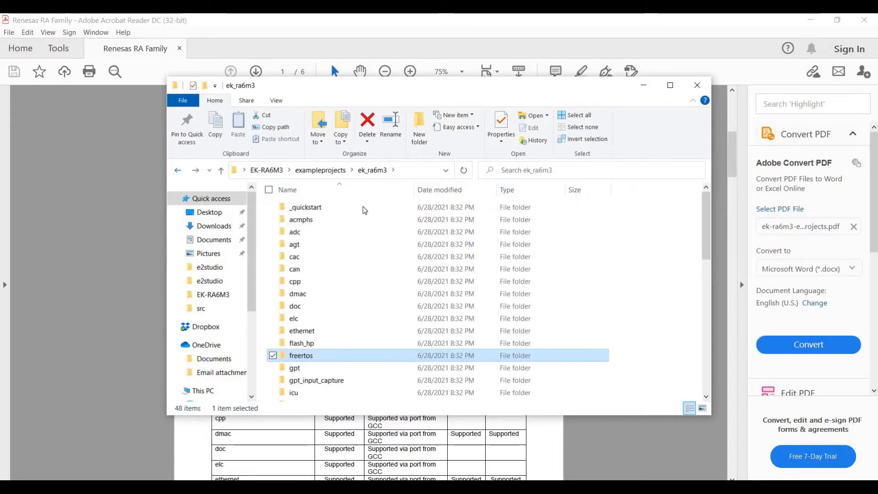
pyautogui.doubleClick(305, 207)
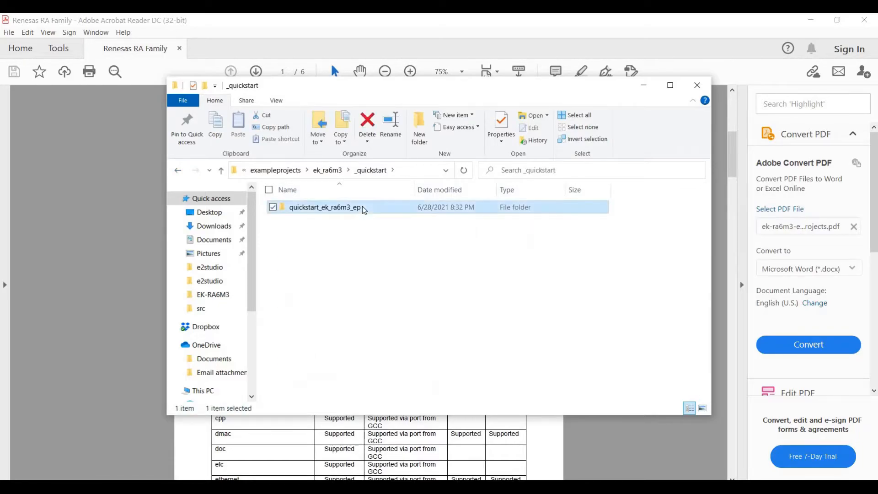
pyautogui.doubleClick(324, 207)
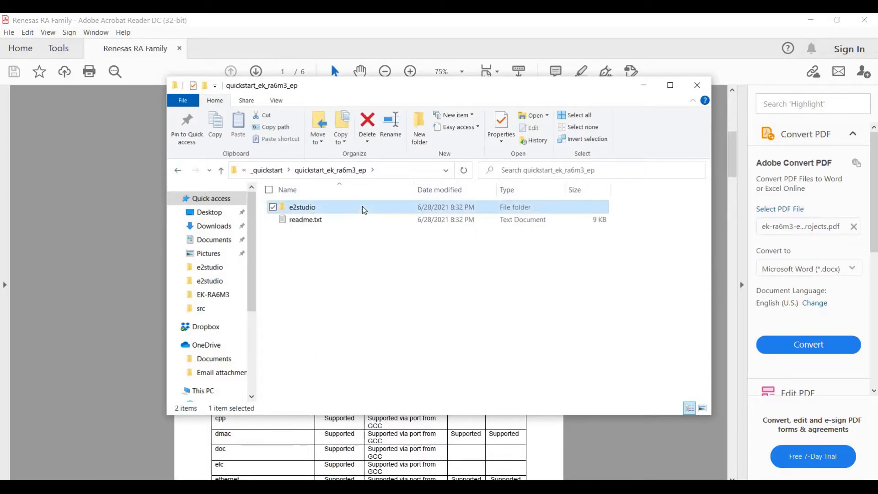
pyautogui.doubleClick(302, 206)
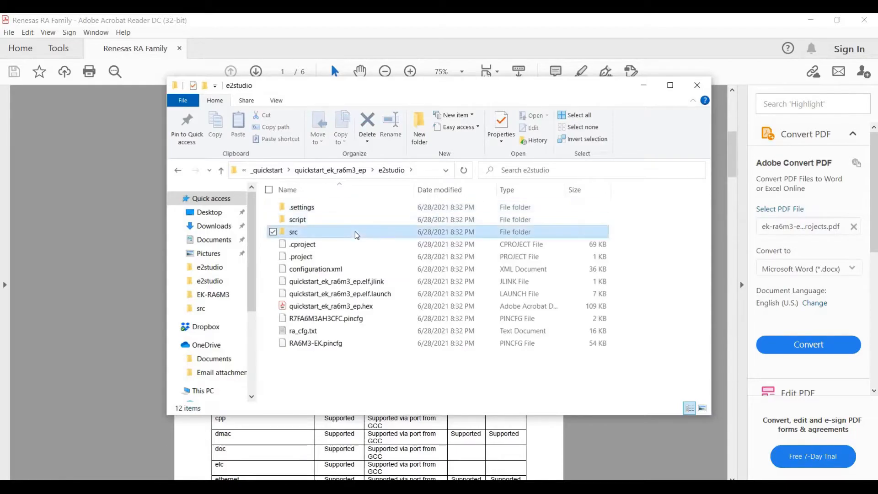
pyautogui.doubleClick(293, 231)
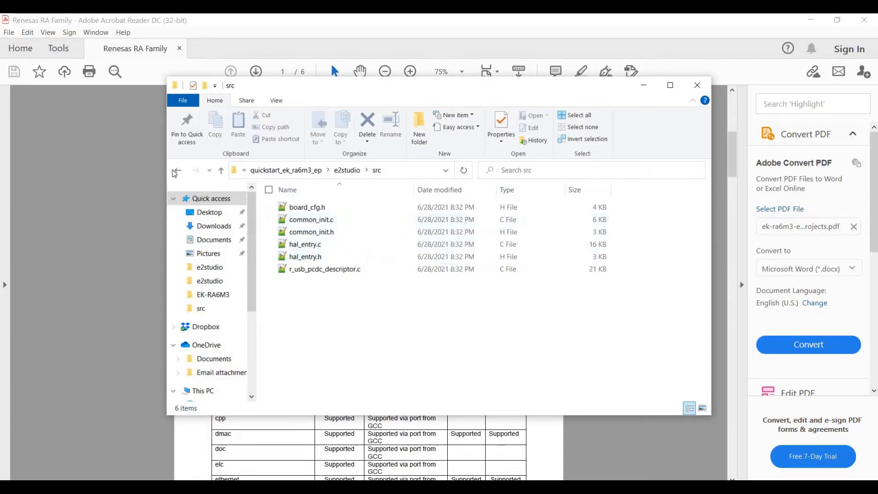
pyautogui.click(177, 170)
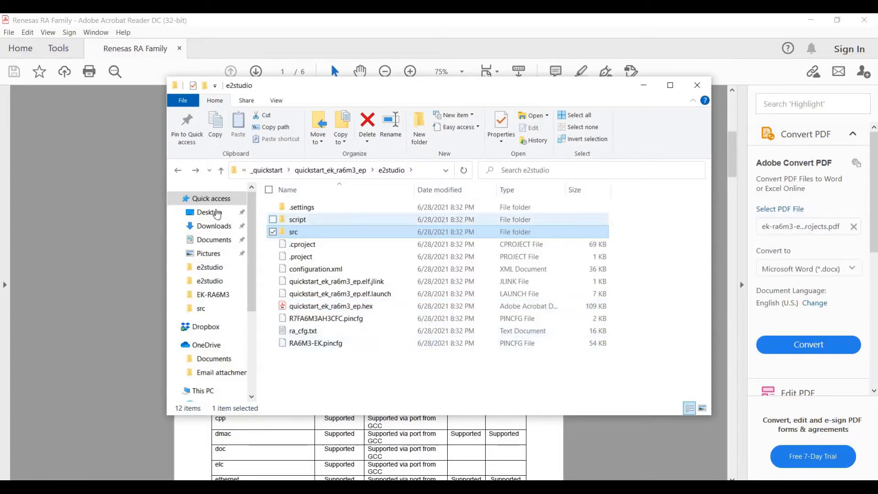
# Launch JFlashLite from Desktop > EK-RA6M3 and filter target devices by '6m3'.
pyautogui.click(209, 212)
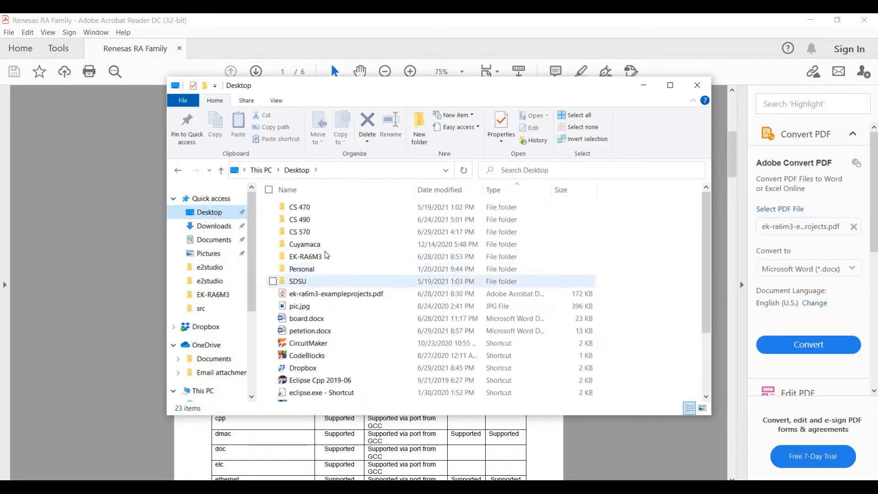
pyautogui.doubleClick(305, 256)
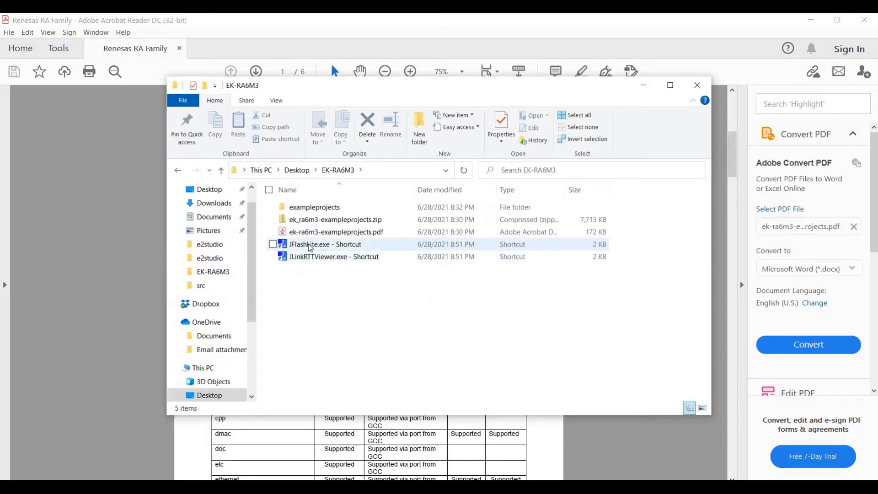
pyautogui.moveTo(324, 244)
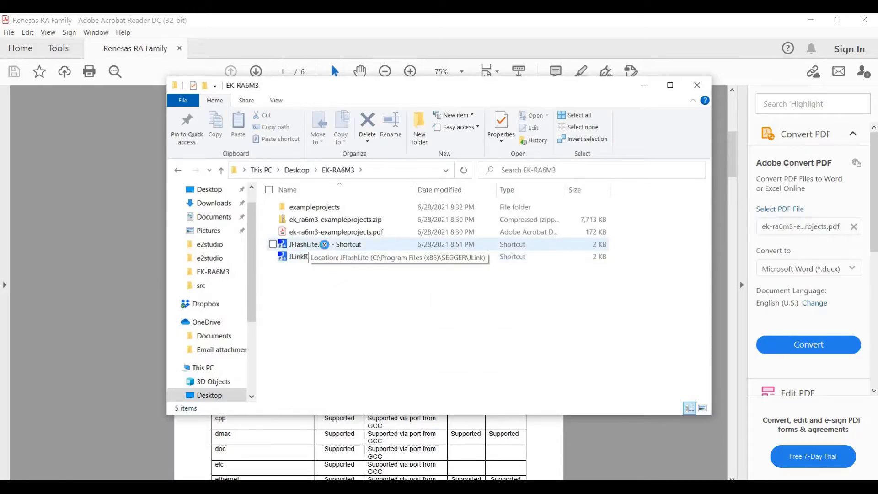
pyautogui.doubleClick(304, 244)
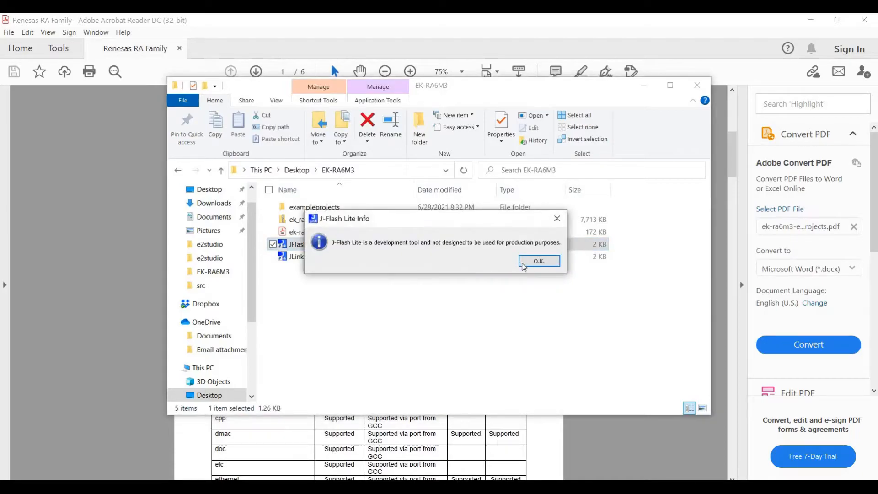
pyautogui.click(538, 261)
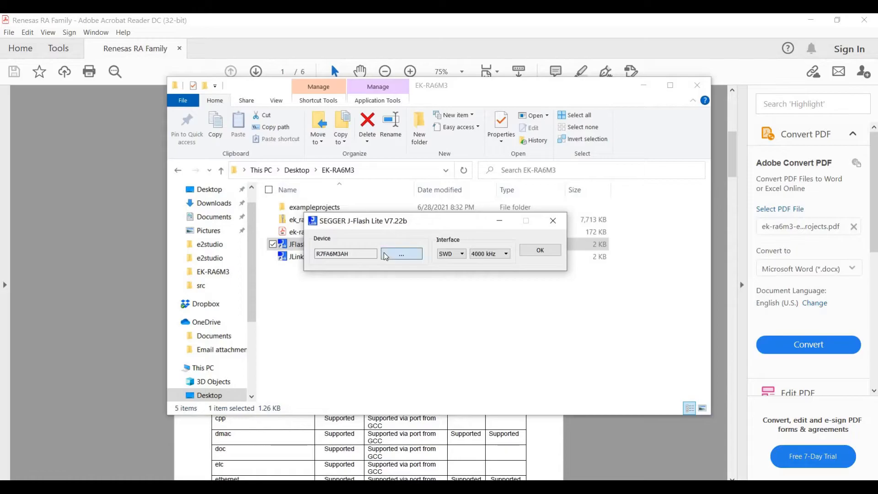
pyautogui.click(401, 254)
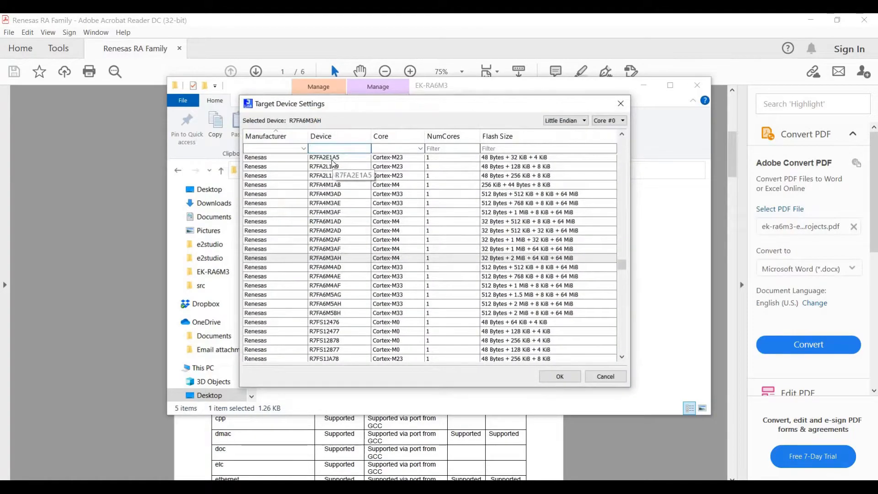
pyautogui.write('6m3')
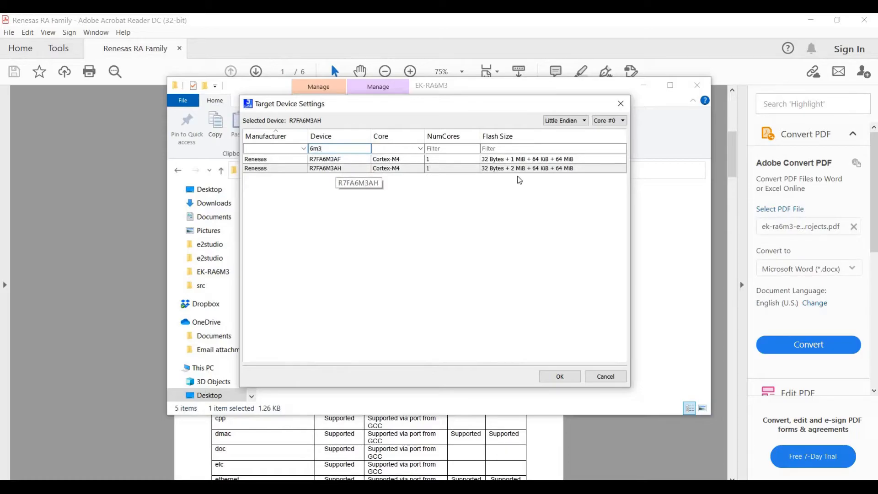
pyautogui.moveTo(515, 175)
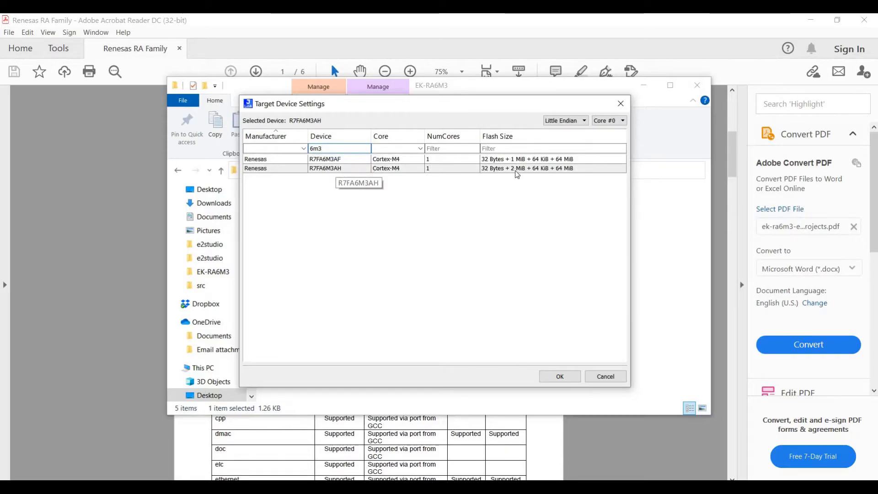
pyautogui.moveTo(547, 279)
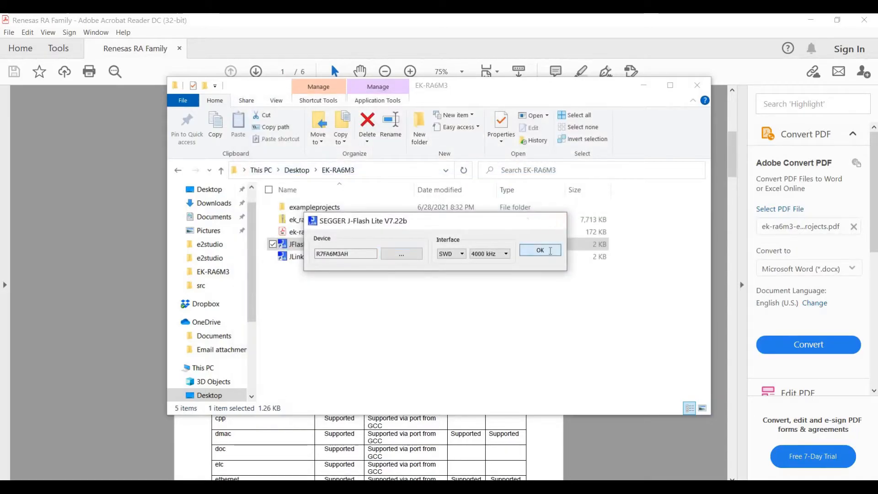
# Confirm the R7FA6M3AH SWD settings and browse the data file to the quickstart e2studio folder.
pyautogui.click(539, 249)
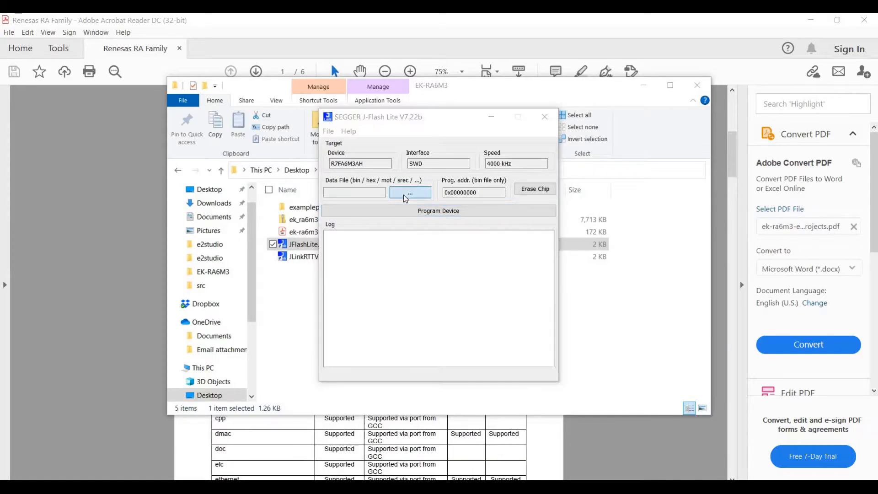
pyautogui.click(409, 192)
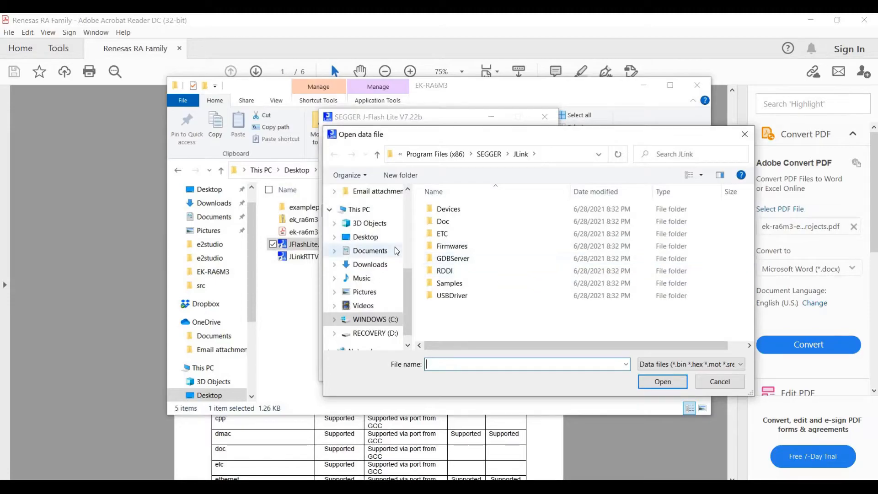
pyautogui.click(365, 237)
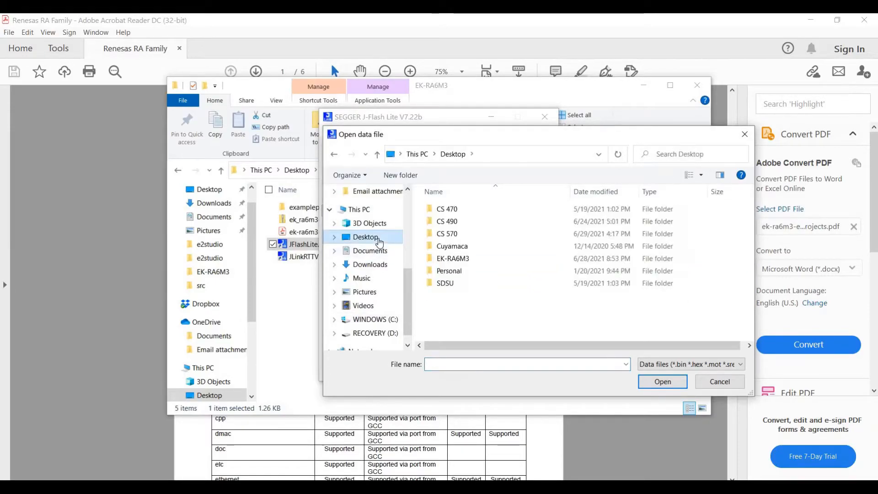
pyautogui.doubleClick(452, 258)
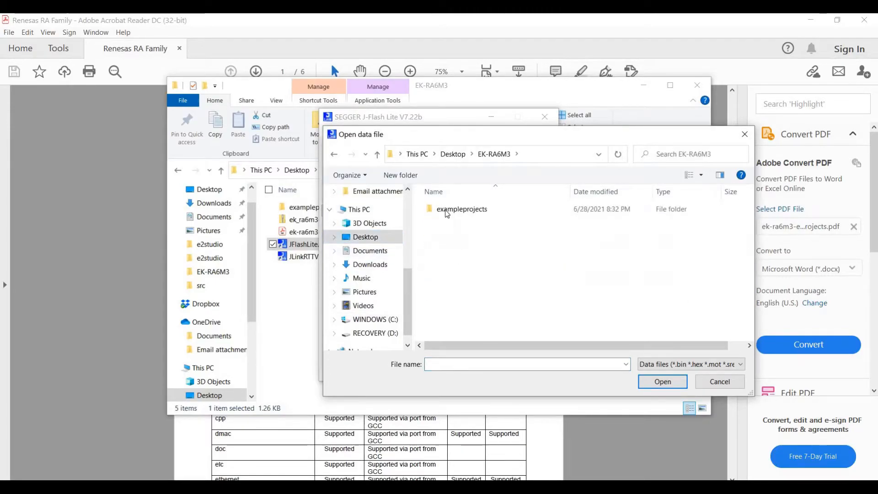
pyautogui.doubleClick(462, 208)
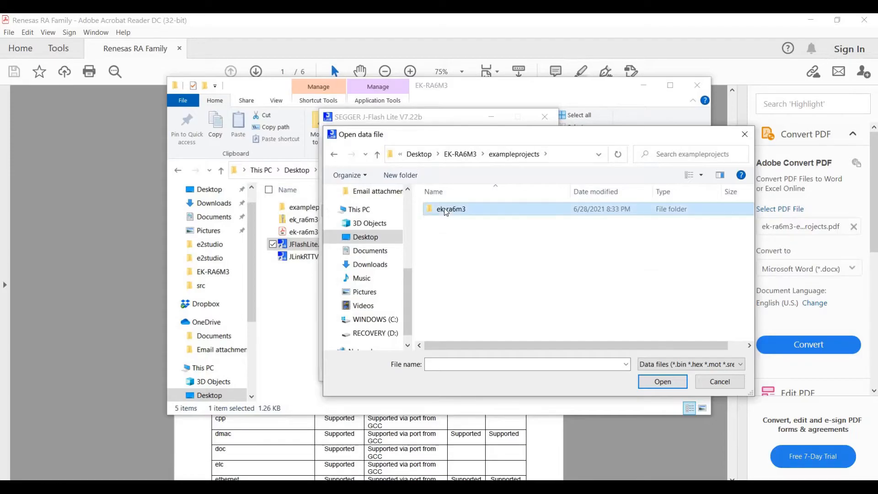
pyautogui.doubleClick(451, 209)
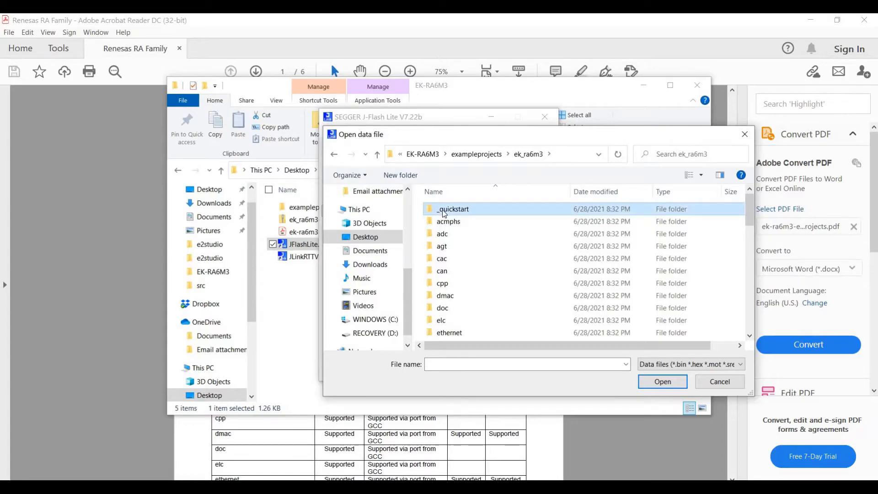
pyautogui.doubleClick(452, 209)
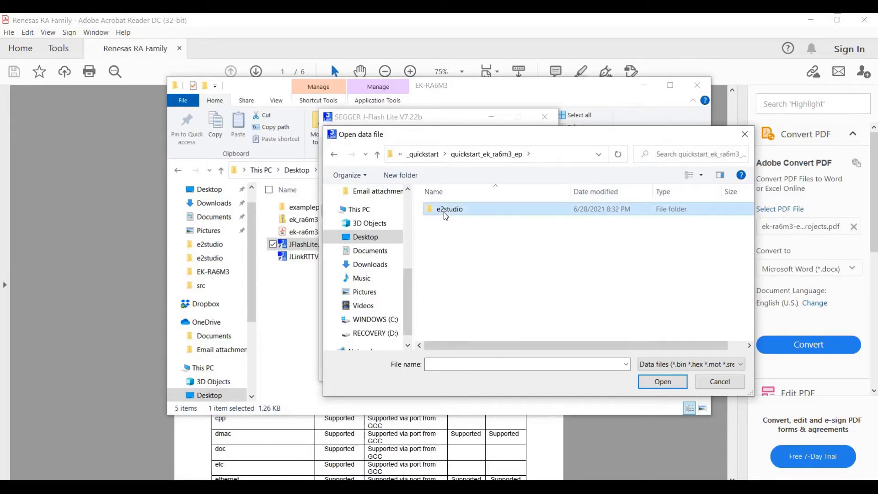
pyautogui.doubleClick(448, 209)
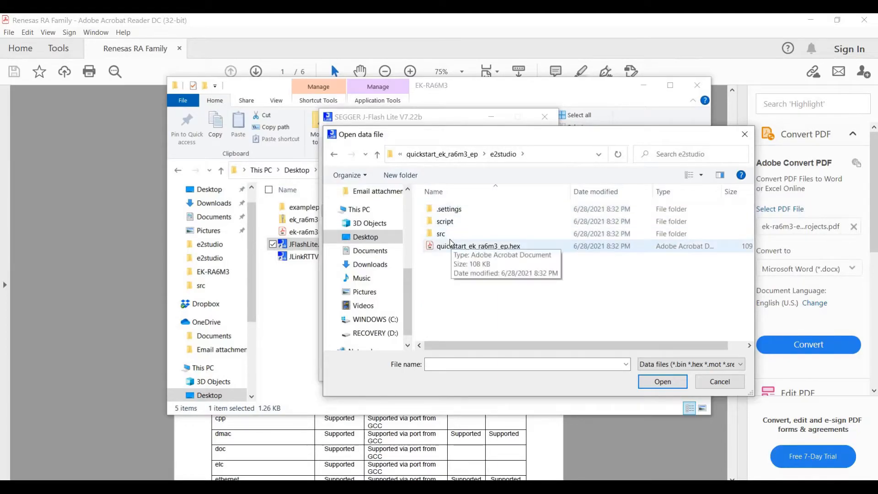
# Load quickstart_ek_ra6m3_ep.hex as the data file and program it onto the board.
pyautogui.click(661, 381)
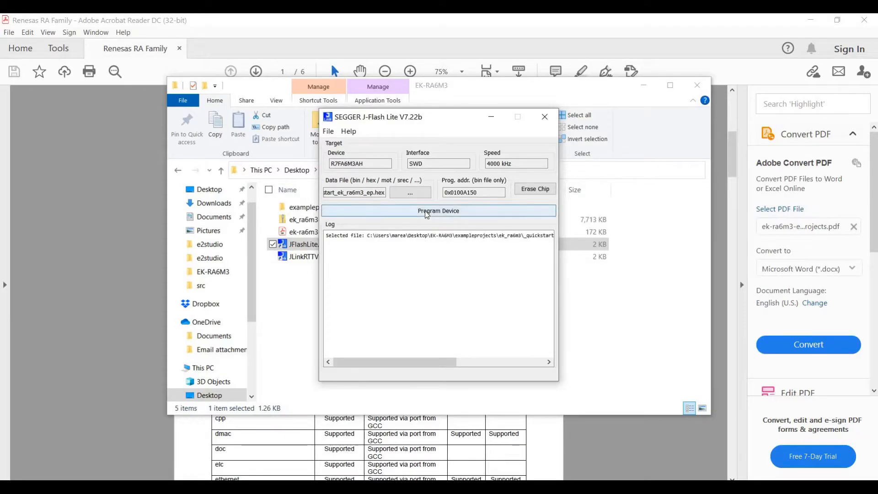
pyautogui.click(438, 210)
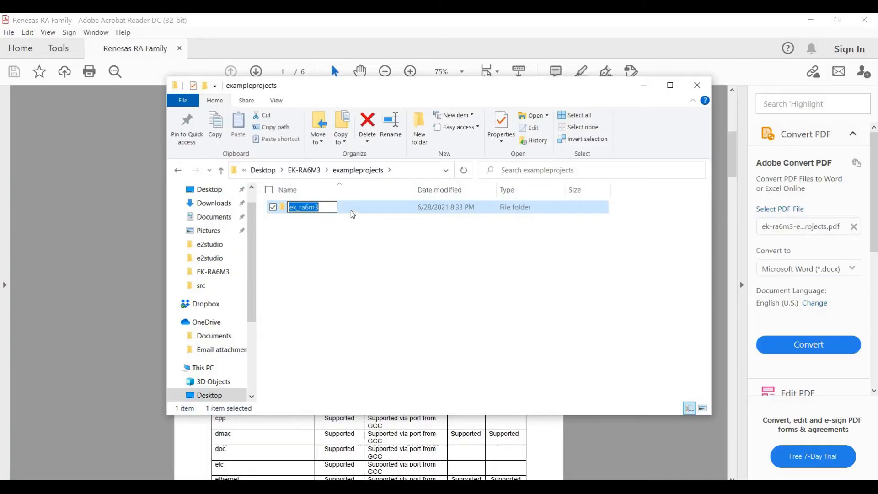
# Browse ek_ra6m3 > freertos_ek_ra6m3_ep > e2studio to locate freertos_ek_ra6m3_ep.hex.
pyautogui.doubleClick(303, 206)
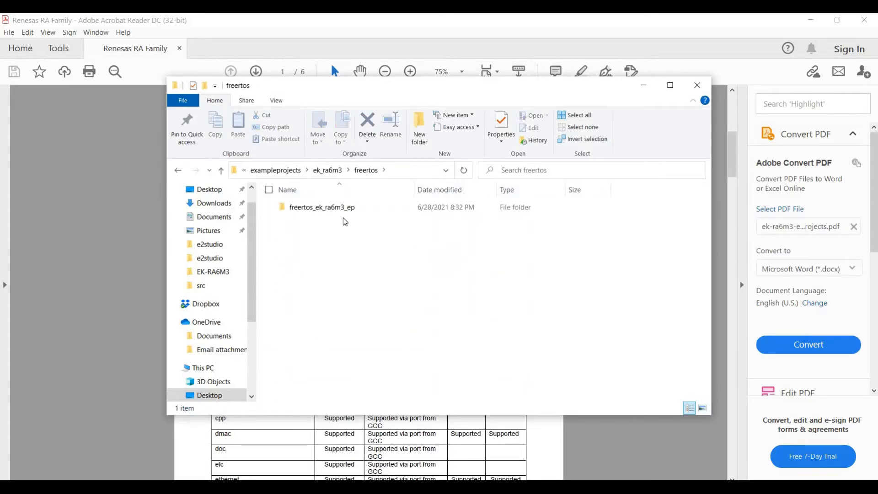
pyautogui.doubleClick(322, 207)
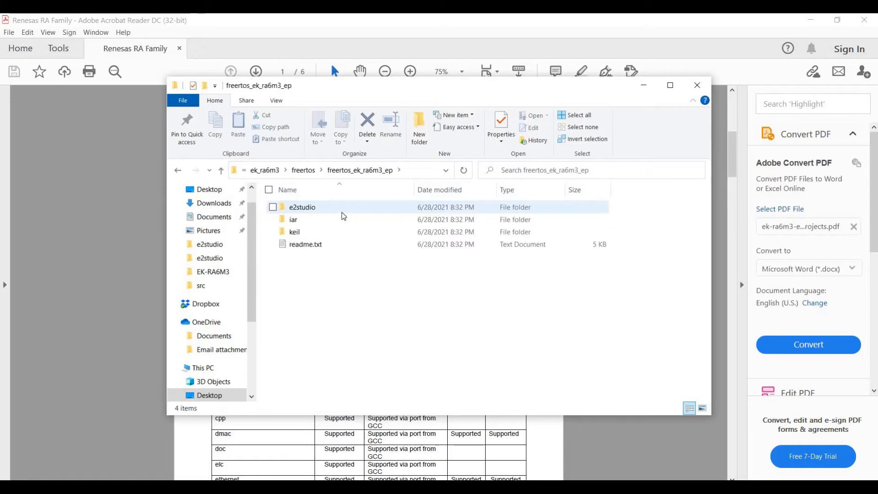
pyautogui.doubleClick(301, 207)
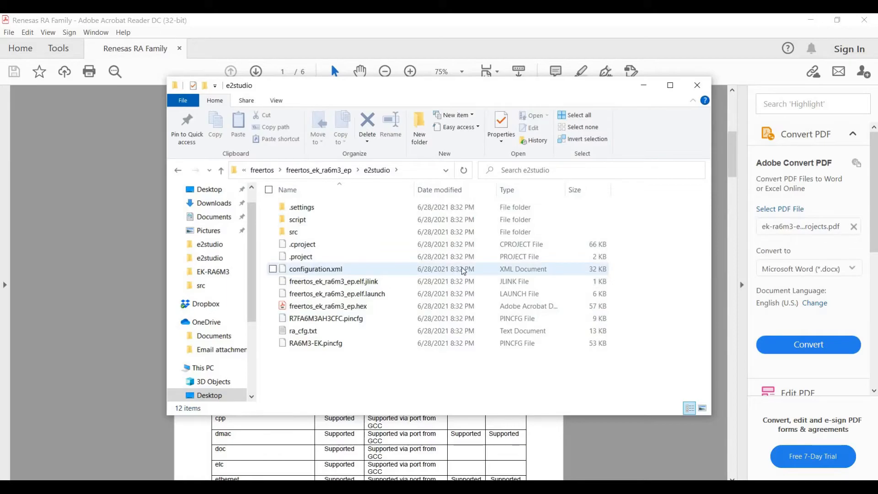
pyautogui.click(328, 306)
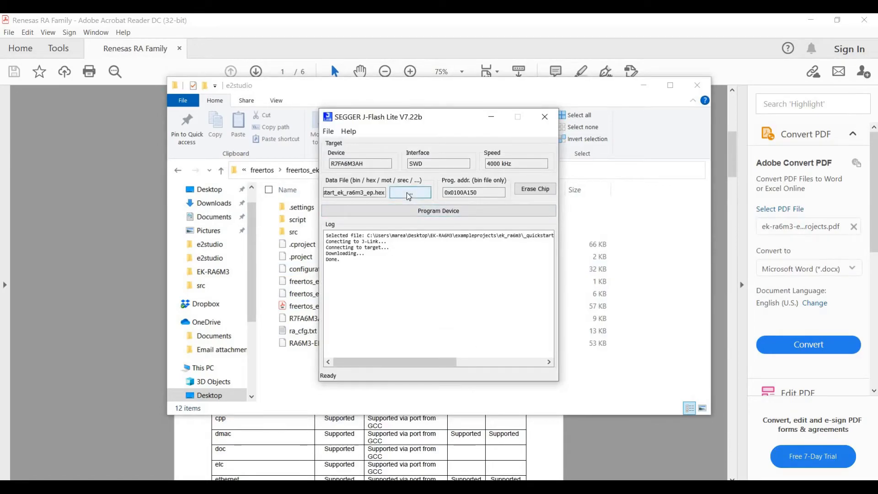
# Select freertos_ek_ra6m3_ep.hex from the FreeRTOS example's e2studio folder as J-Flash Lite's data file.
pyautogui.click(410, 192)
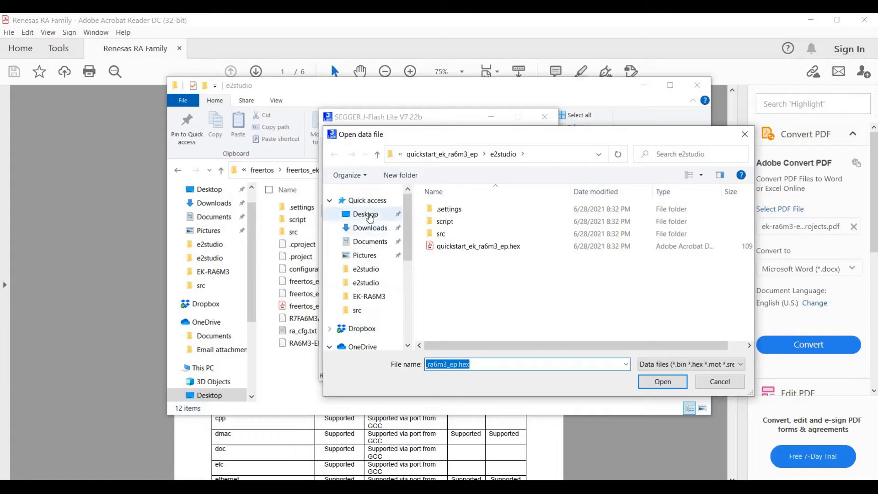
pyautogui.click(364, 214)
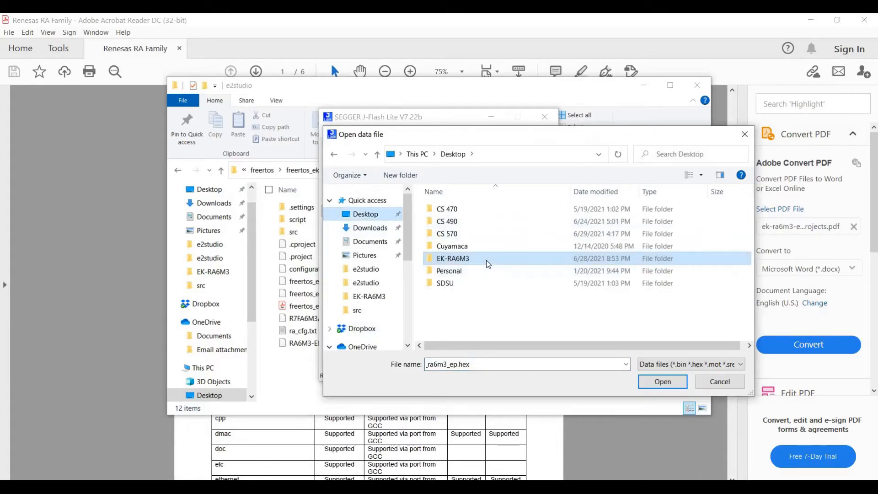
pyautogui.doubleClick(452, 258)
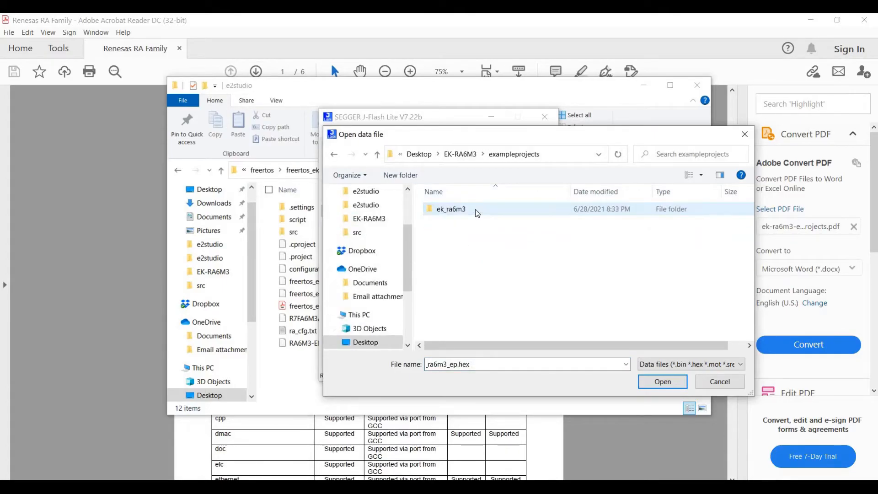
pyautogui.doubleClick(449, 209)
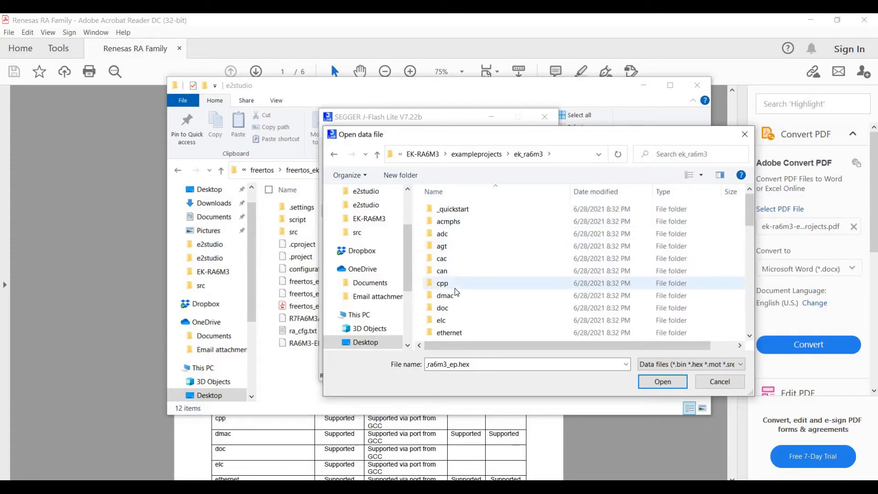
pyautogui.scroll(-3)
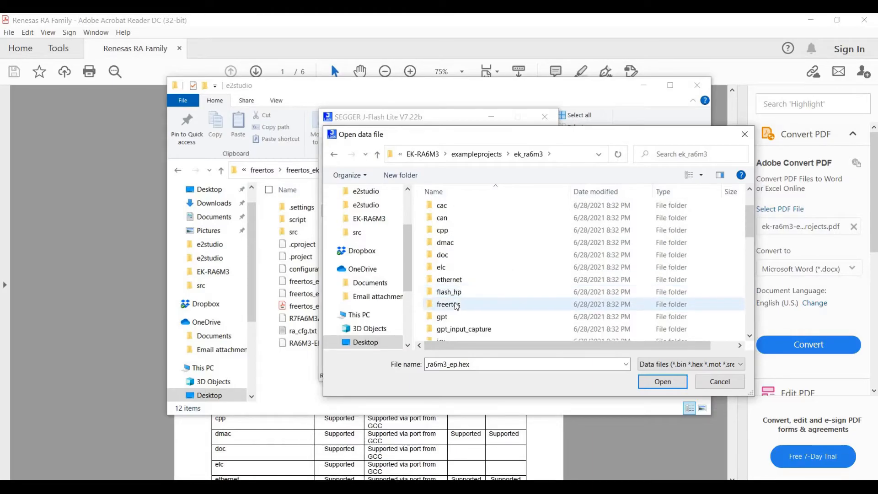
pyautogui.doubleClick(448, 304)
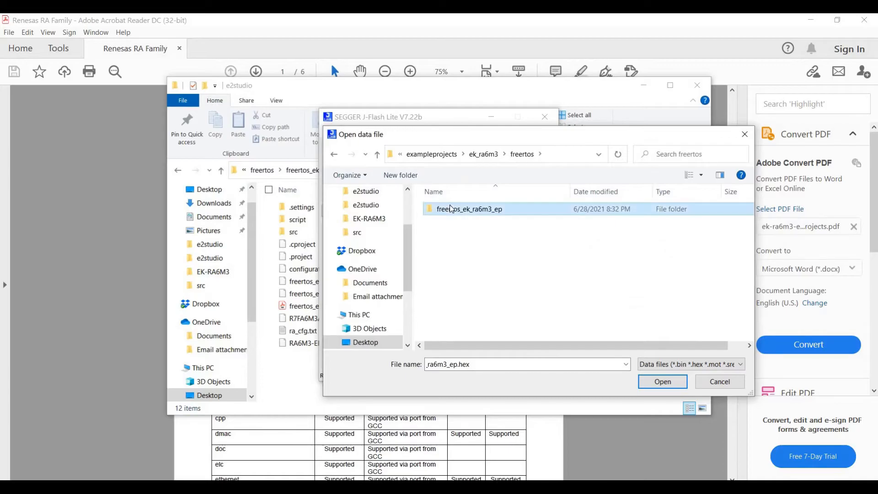
pyautogui.doubleClick(470, 209)
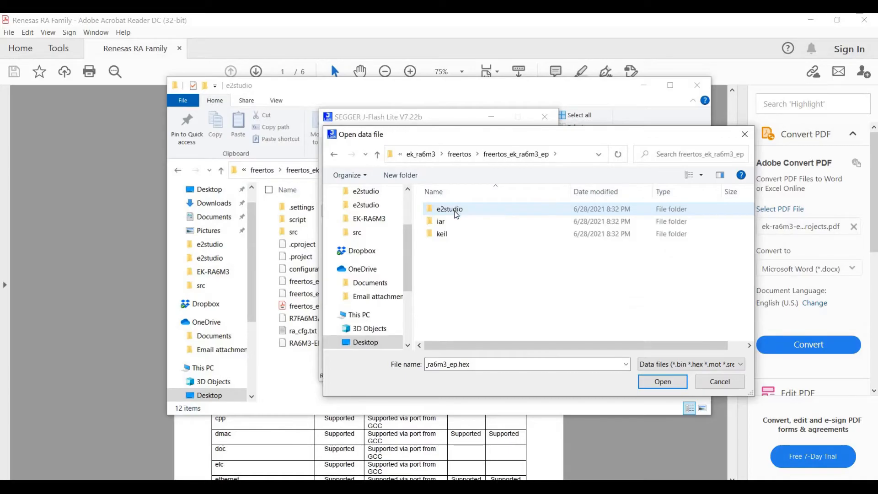
pyautogui.doubleClick(449, 209)
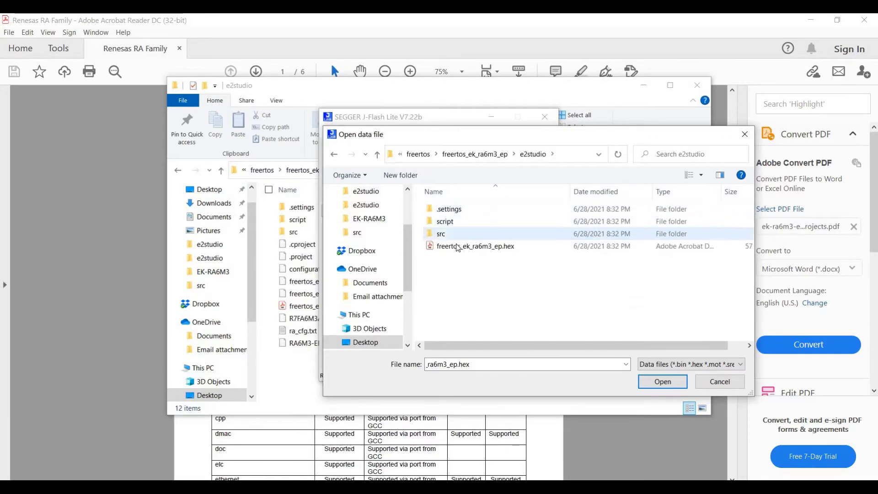
pyautogui.click(661, 381)
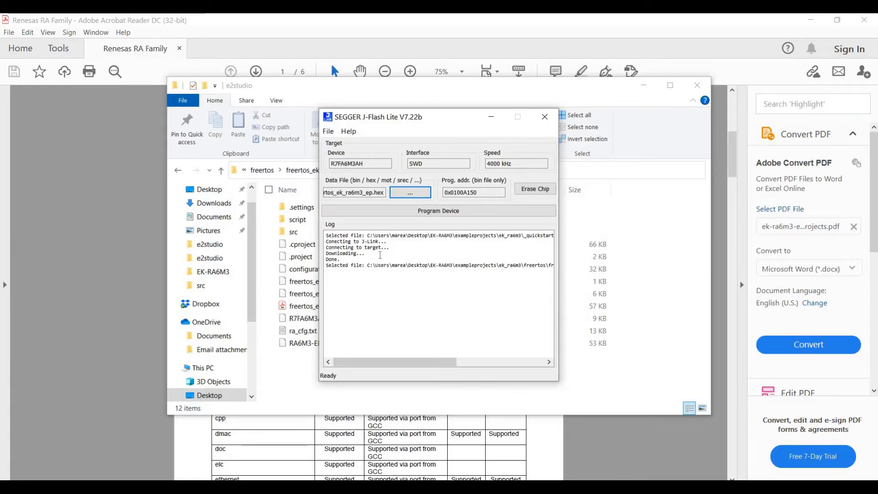
pyautogui.moveTo(499, 362)
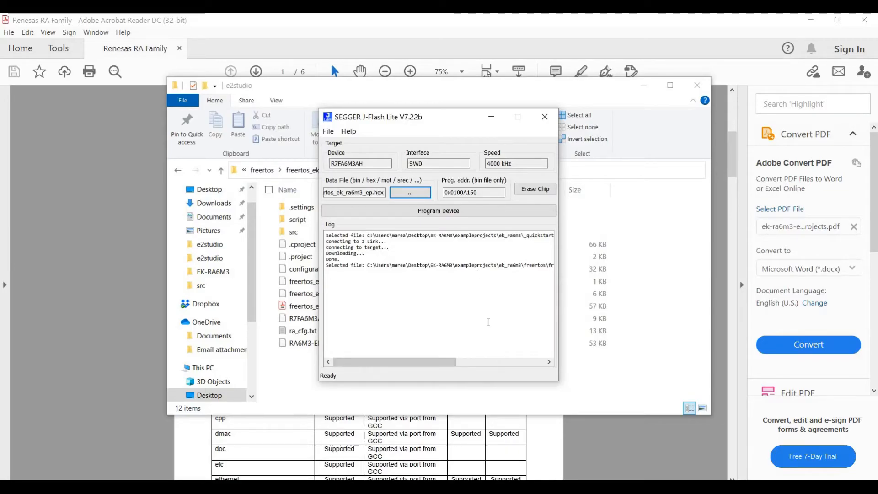
pyautogui.moveTo(616, 477)
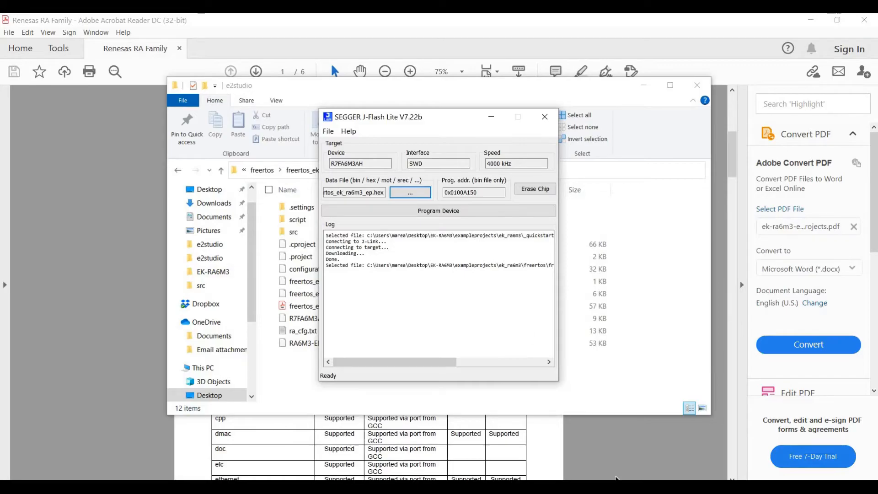
# Return File Explorer to the Desktop's EK-RA6M3 folder and launch JLinkRTTViewer.
pyautogui.click(543, 116)
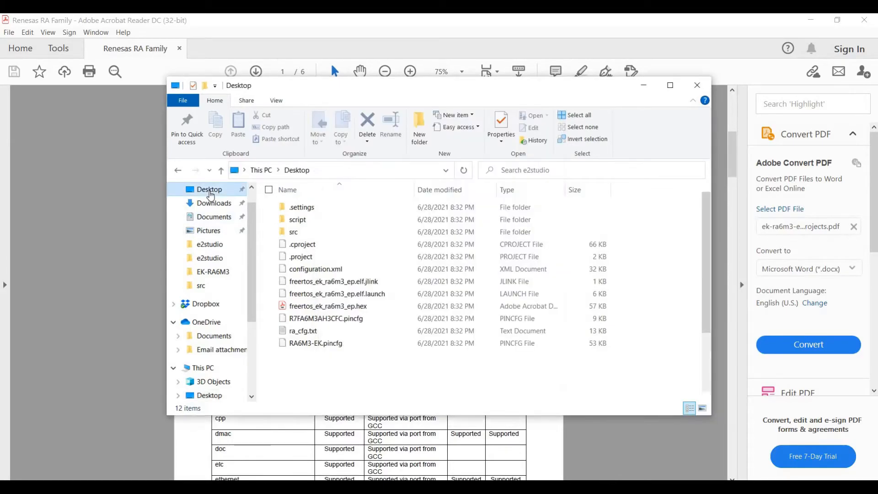
pyautogui.click(209, 189)
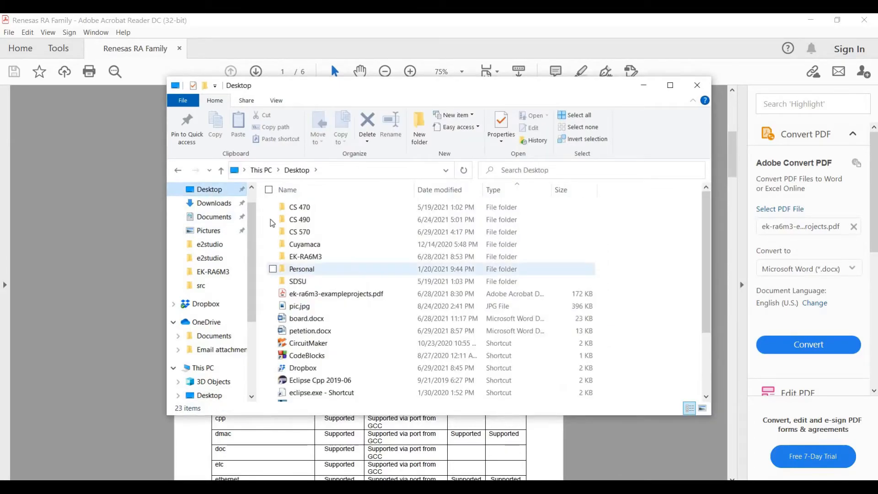
pyautogui.click(306, 256)
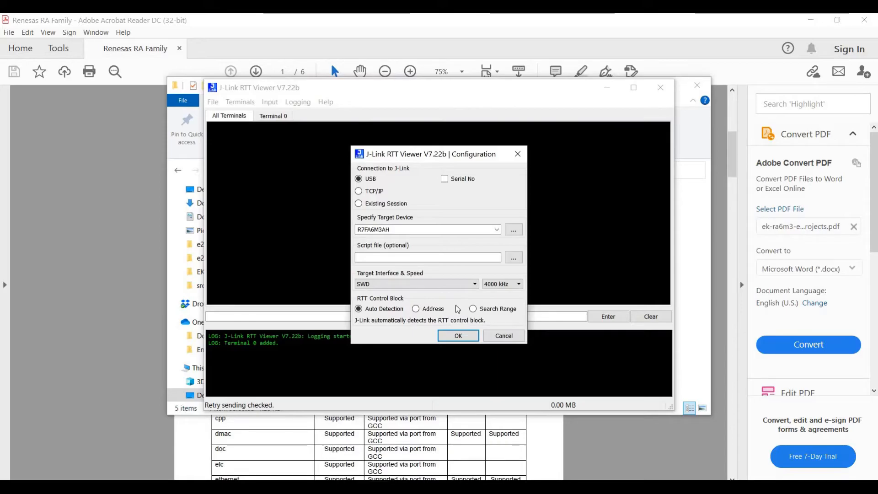
pyautogui.moveTo(432, 292)
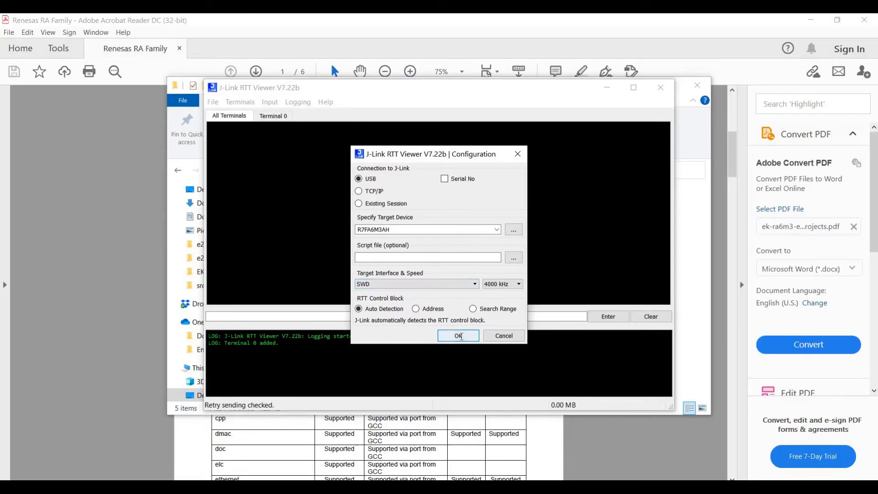
# Connect RTT Viewer to R7FA6M3AH via USB, SWD 4000 kHz, auto-detected RTT block.
pyautogui.click(458, 335)
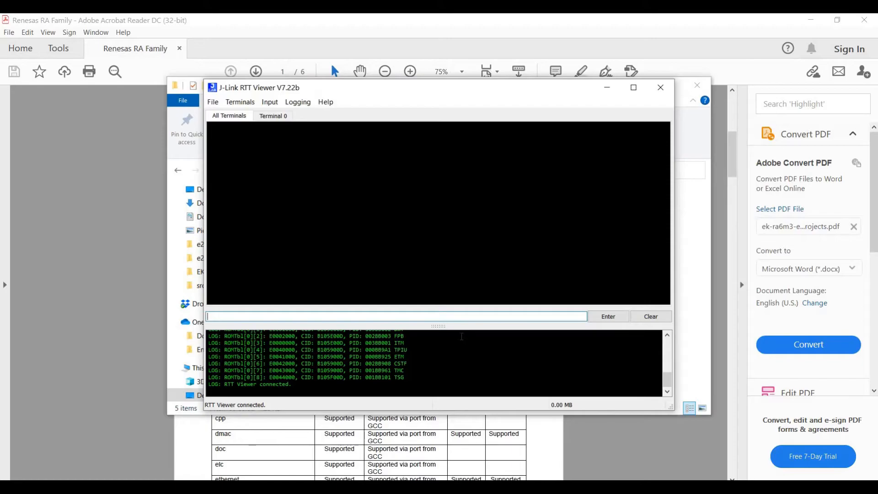
pyautogui.moveTo(272, 289)
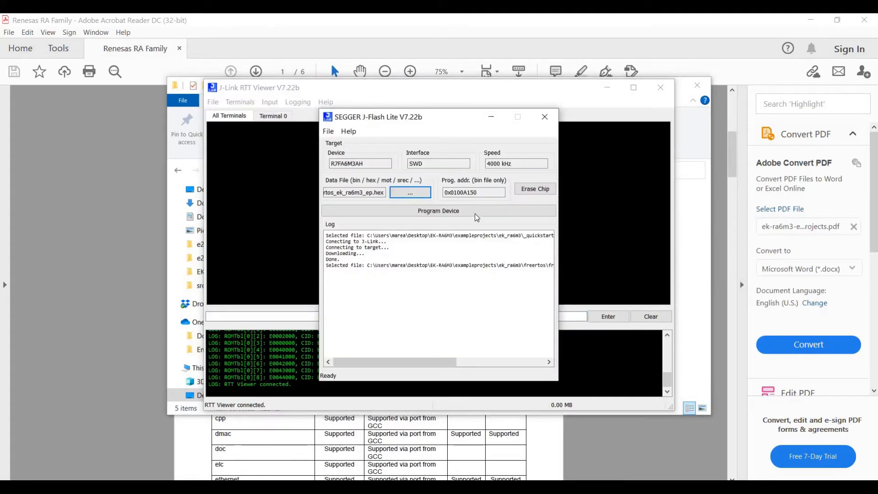
# Program freertos_ek_ra6m3_ep.hex onto the board until the log reads Done.
pyautogui.click(439, 210)
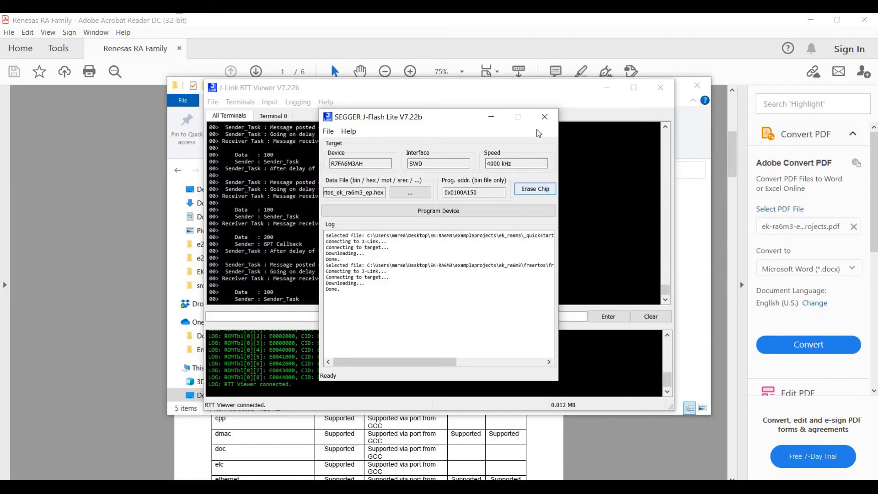
# Close J-Flash Lite and review the FreeRTOS semaphore and message-queue output.
pyautogui.click(543, 116)
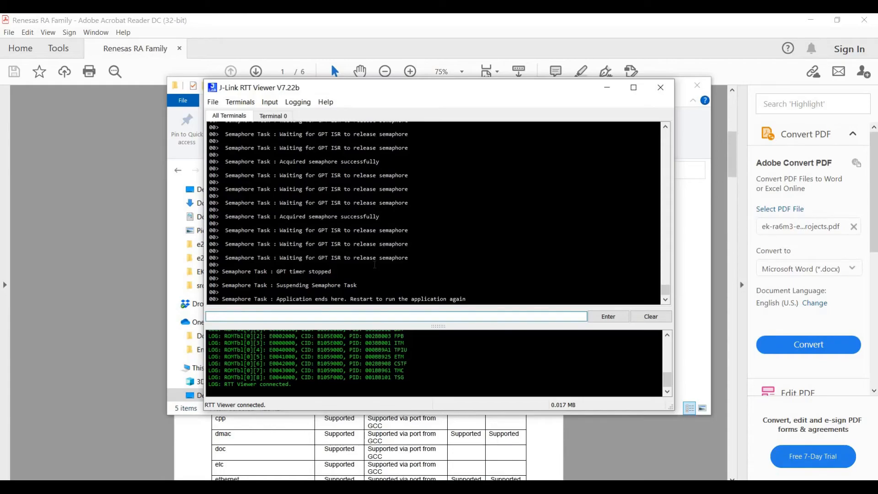
pyautogui.moveTo(618, 212)
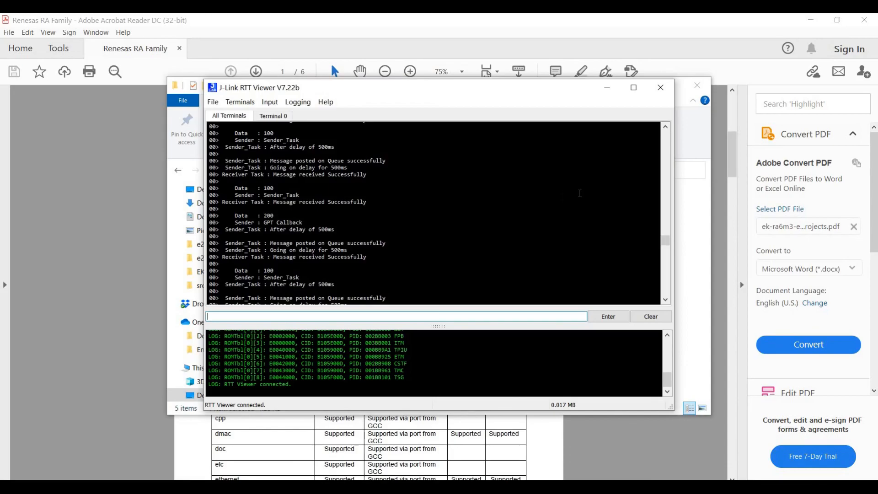
pyautogui.moveTo(609, 104)
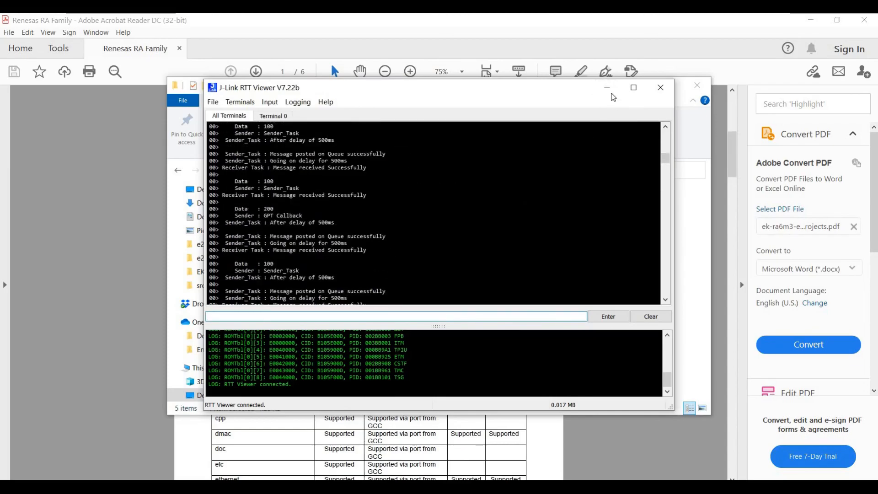
pyautogui.moveTo(607, 87)
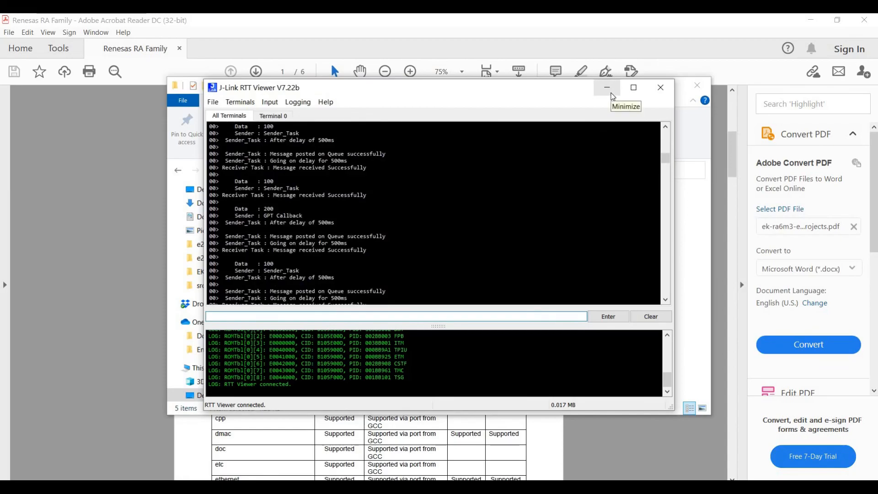
# Minimize J-Link RTT Viewer to bring the EK-RA6M3 folder back into view.
pyautogui.click(606, 88)
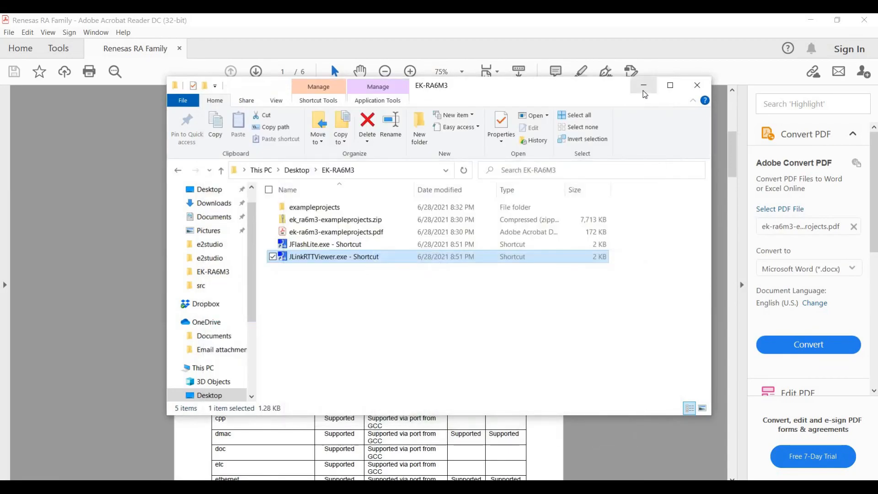
pyautogui.moveTo(643, 85)
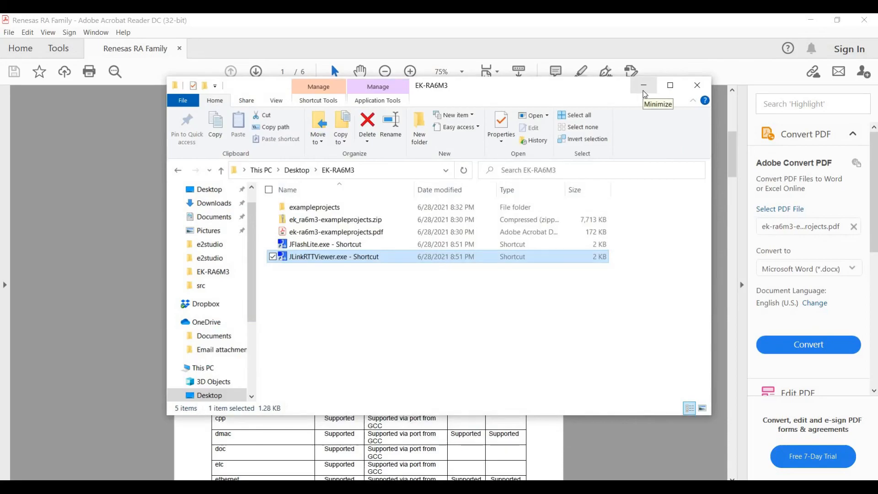